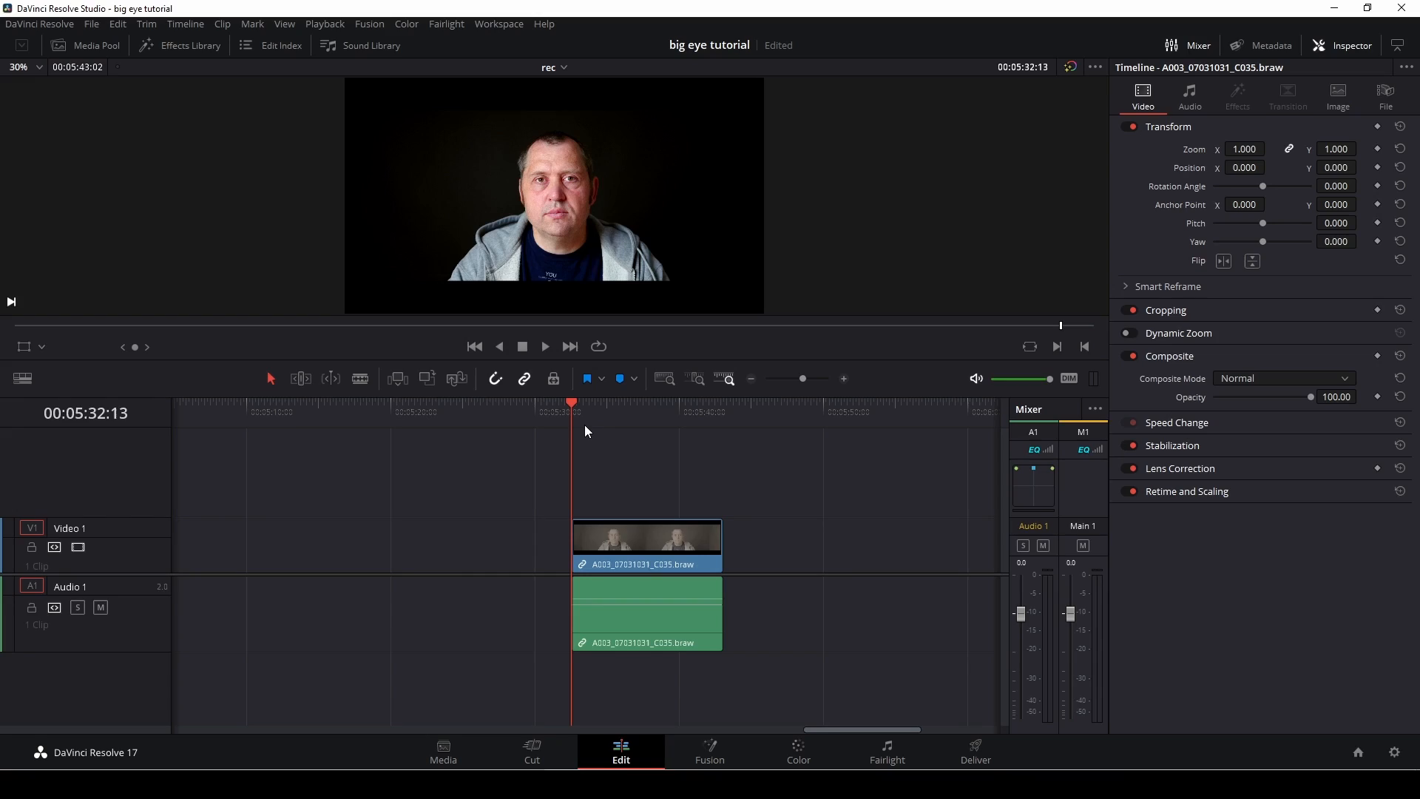
Move the playhead to a later frame within the portrait clip on the Edit timeline
left_click(546, 346)
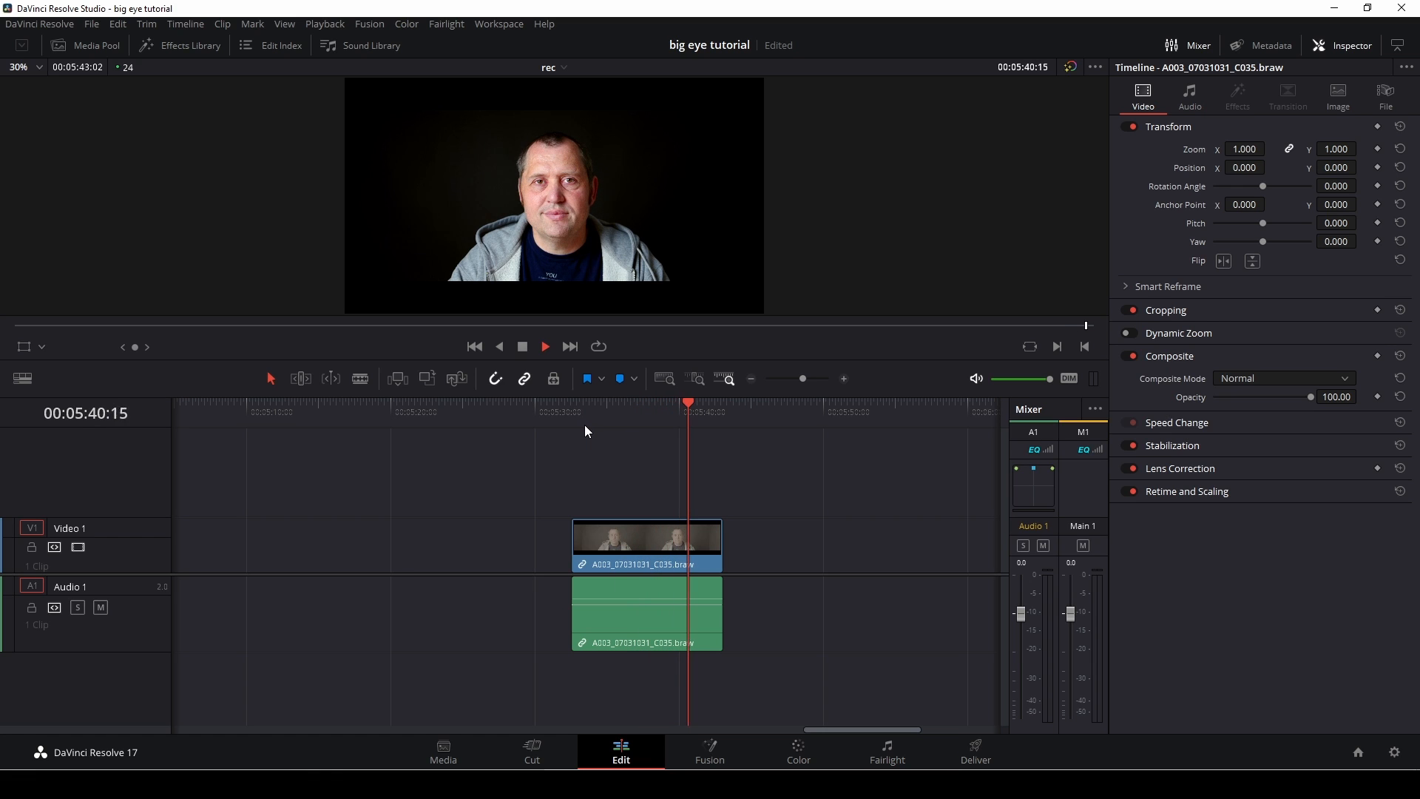
left_click(544, 346)
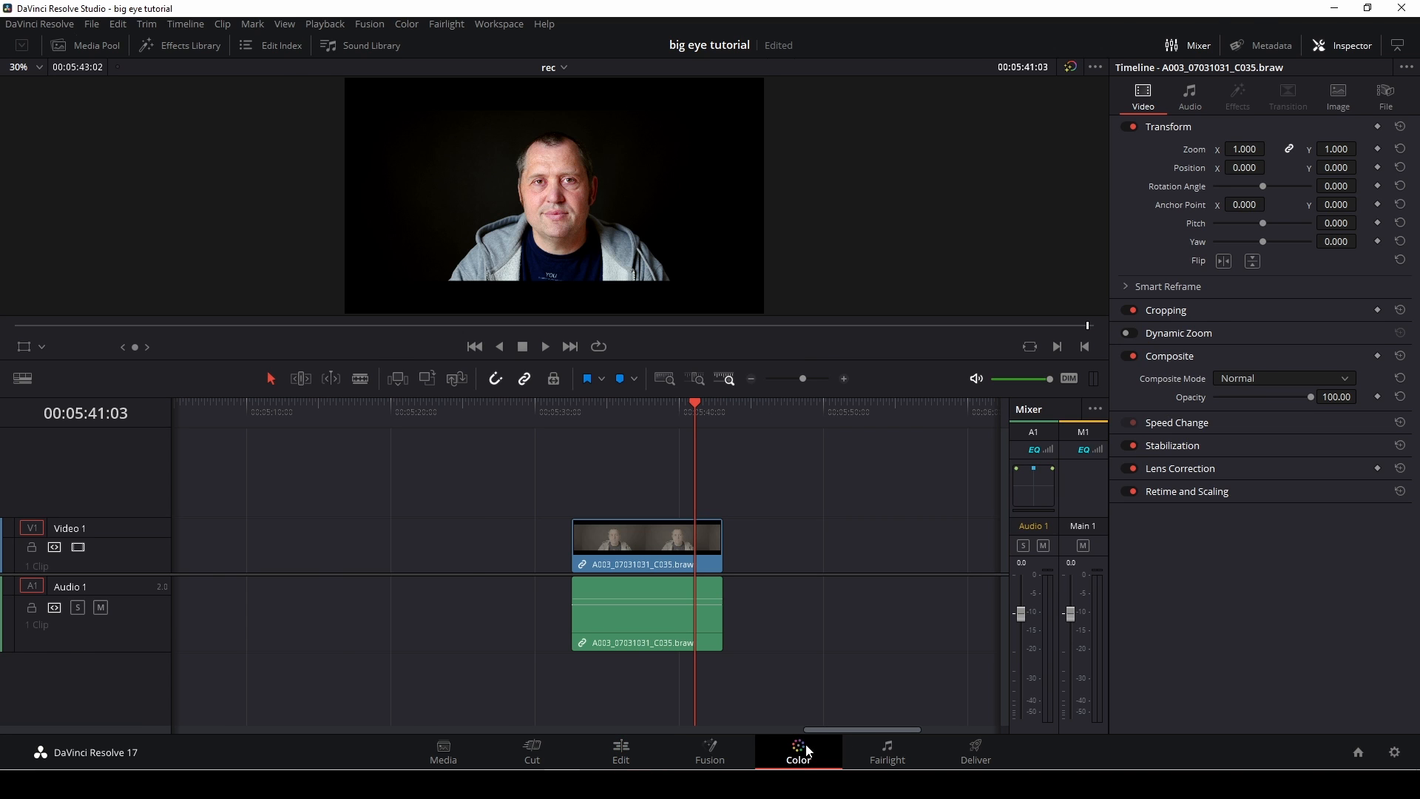
Switch to the Color page, select node 02, and browse down the Effects Library toward Warper
left_click(798, 752)
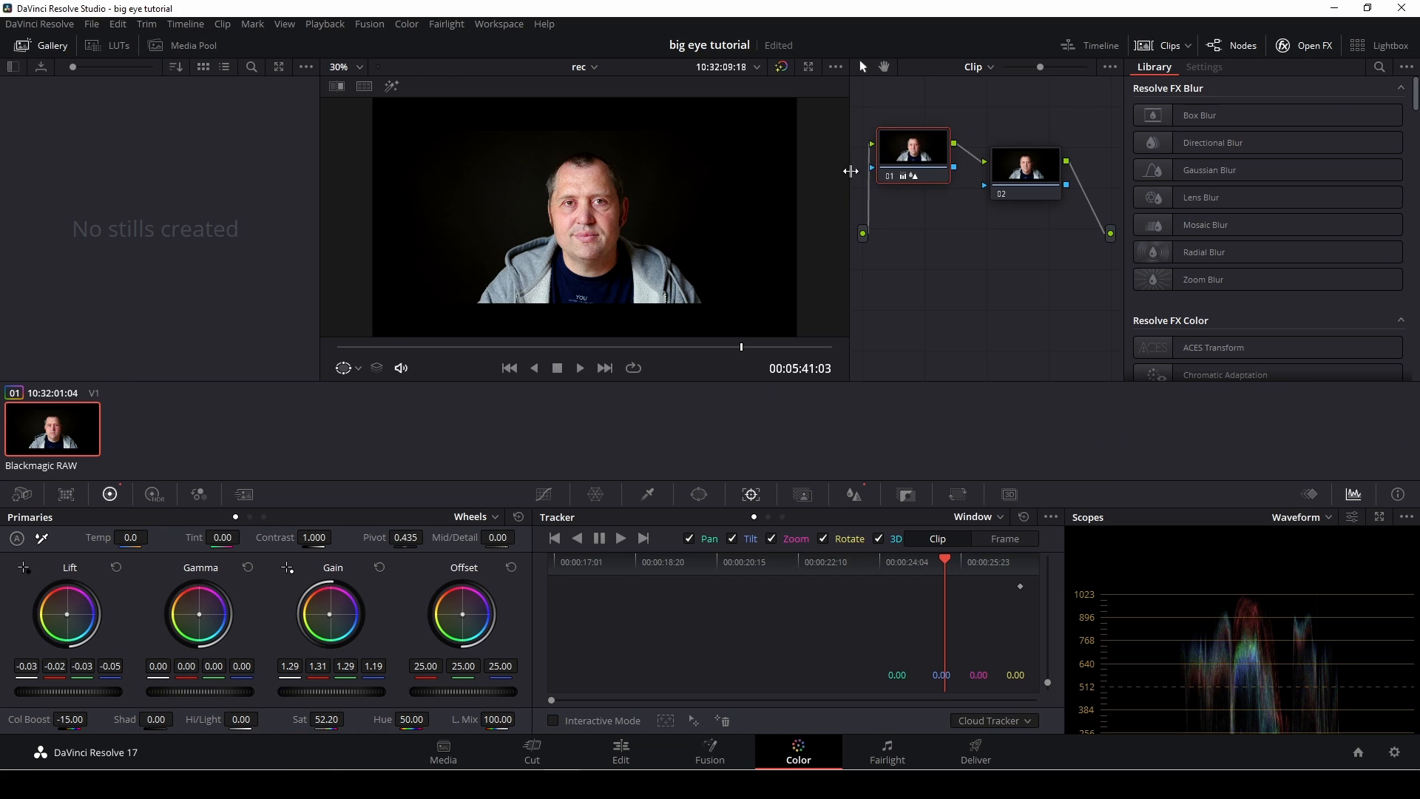
mouse_move(470, 86)
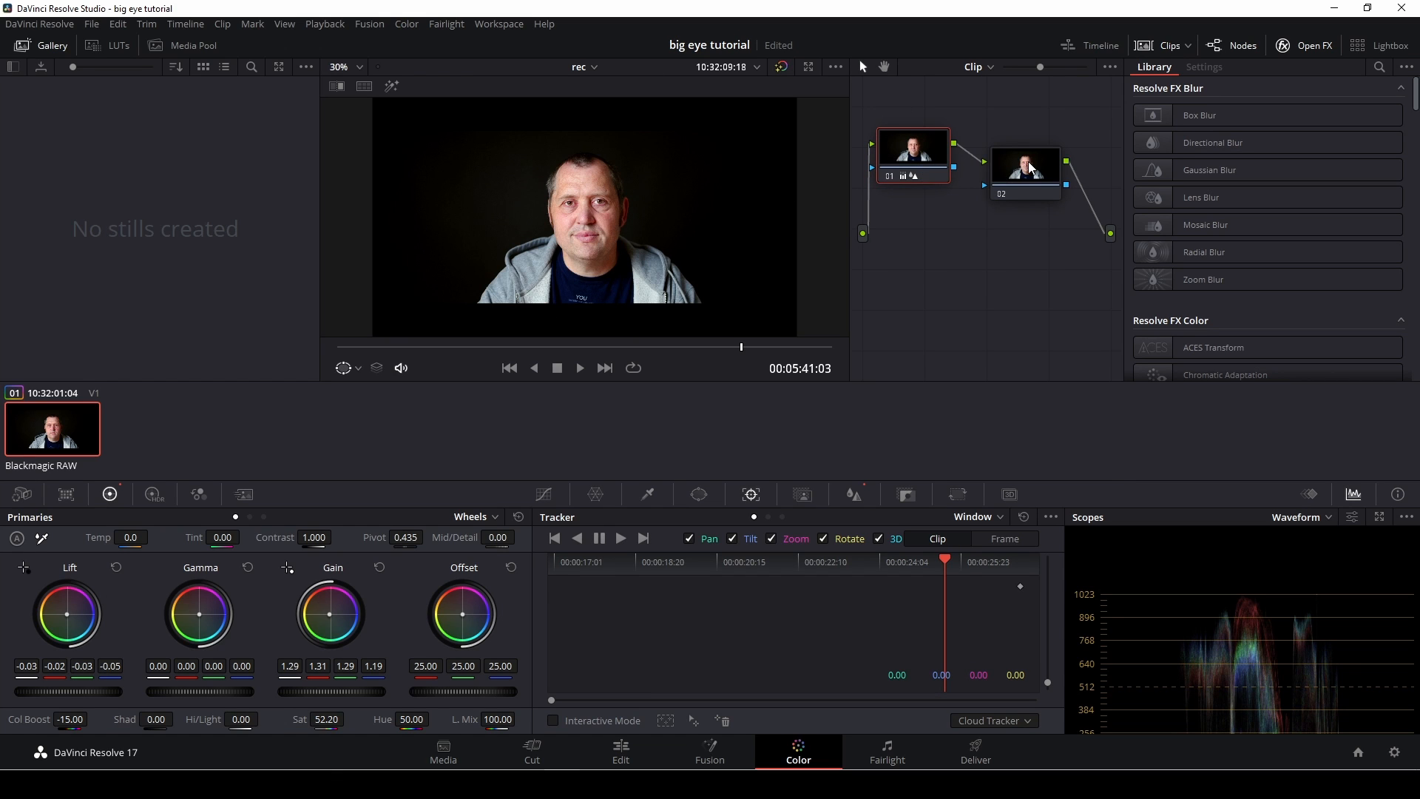
left_click(1026, 171)
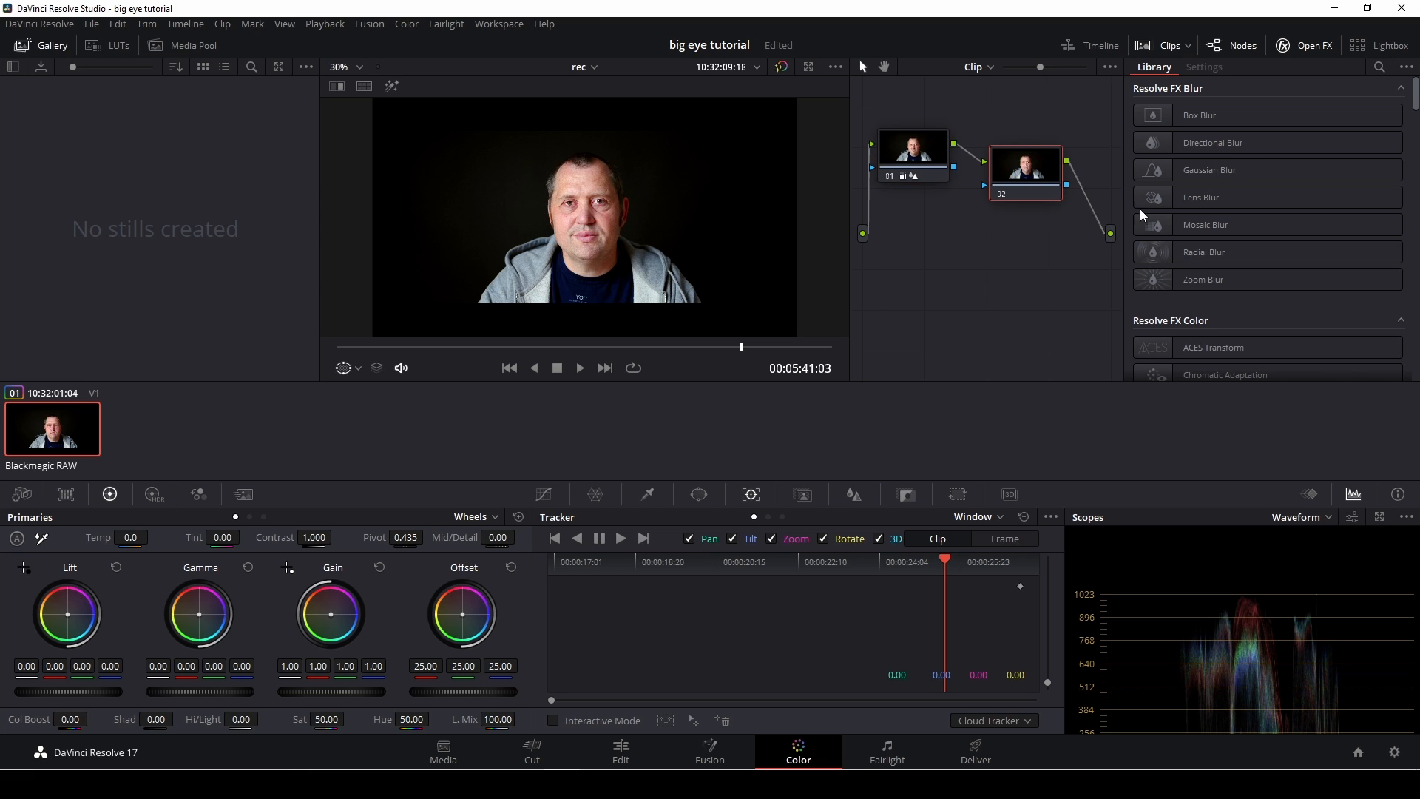
mouse_move(1200, 197)
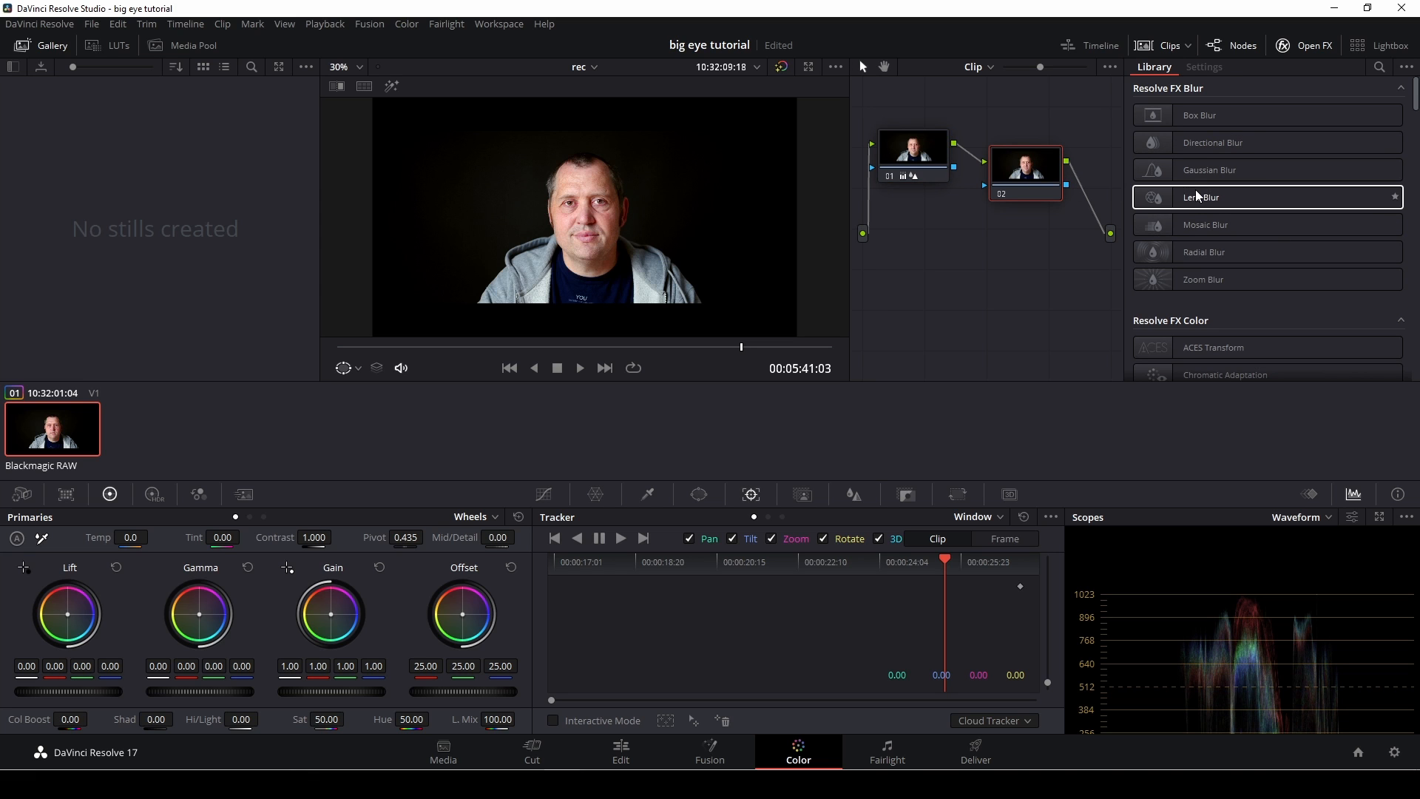
scroll("down", 3)
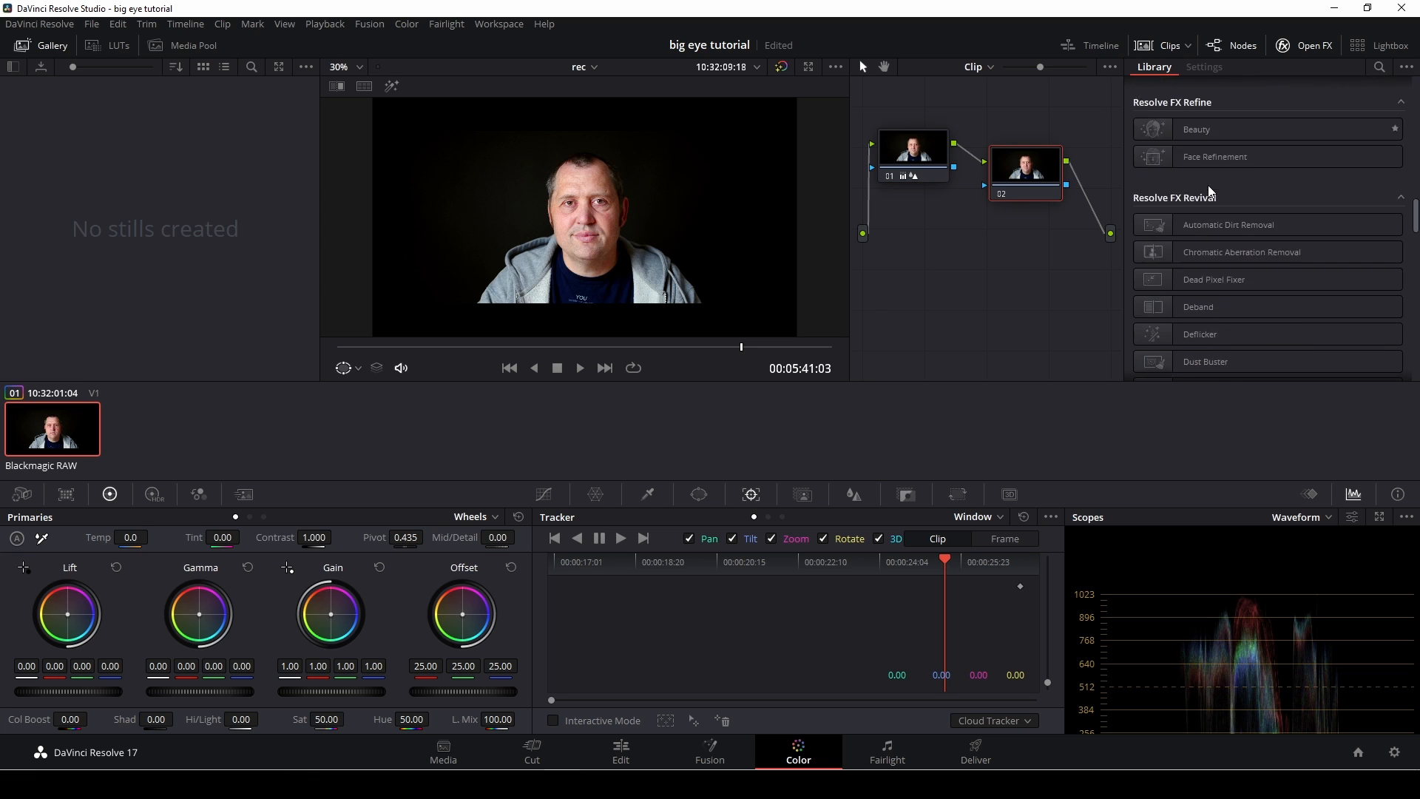
scroll("down", 3)
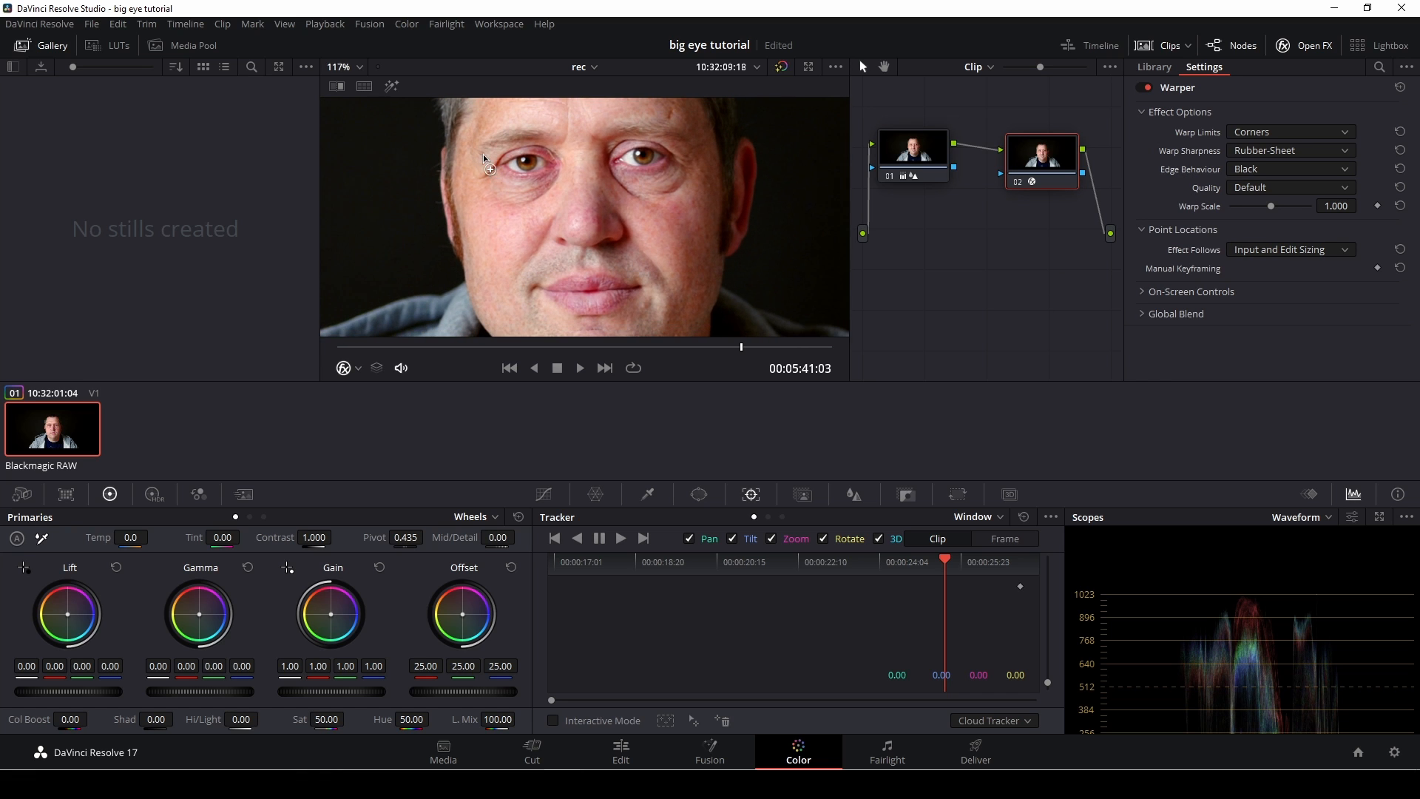
mouse_move(460, 169)
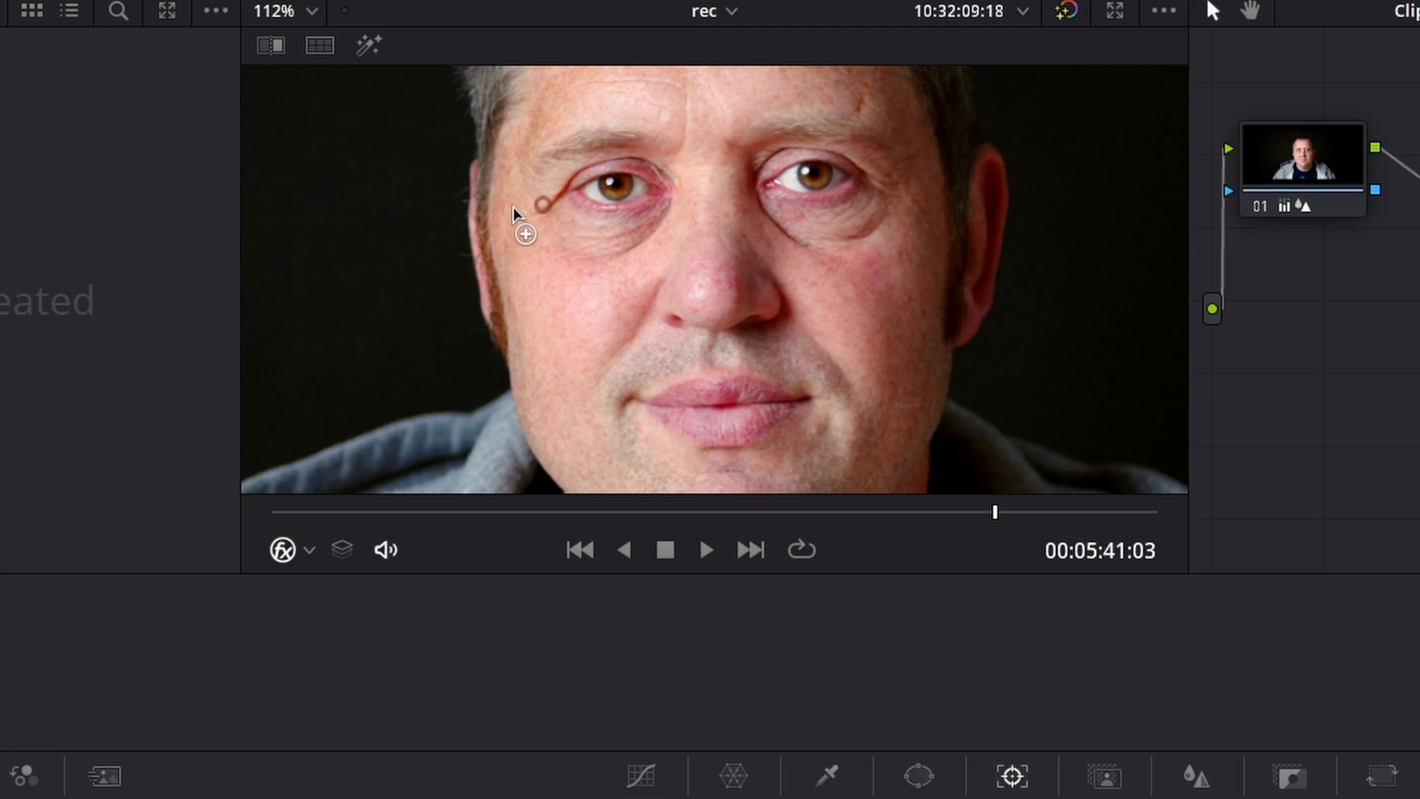
mouse_move(578, 214)
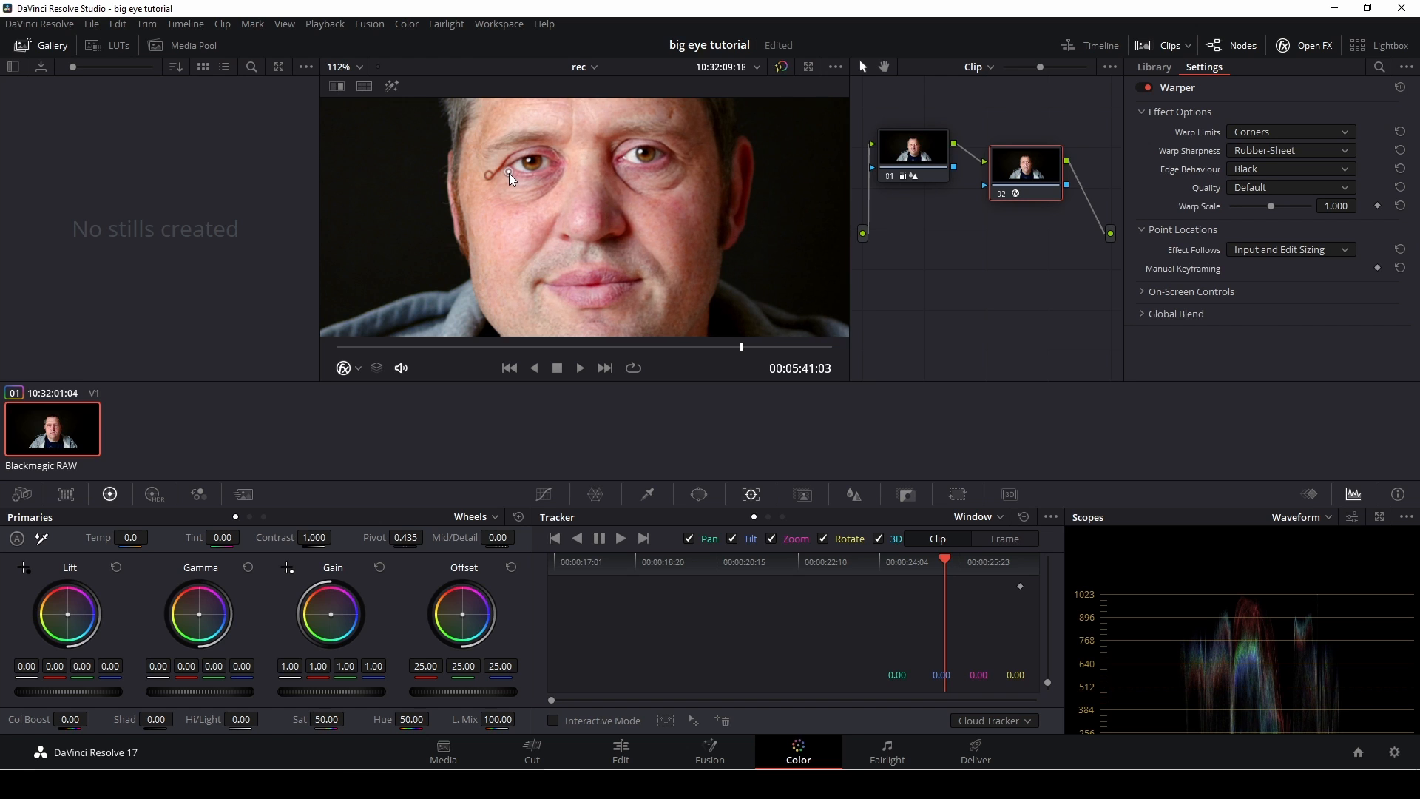
left_click_drag(509, 176, 498, 179)
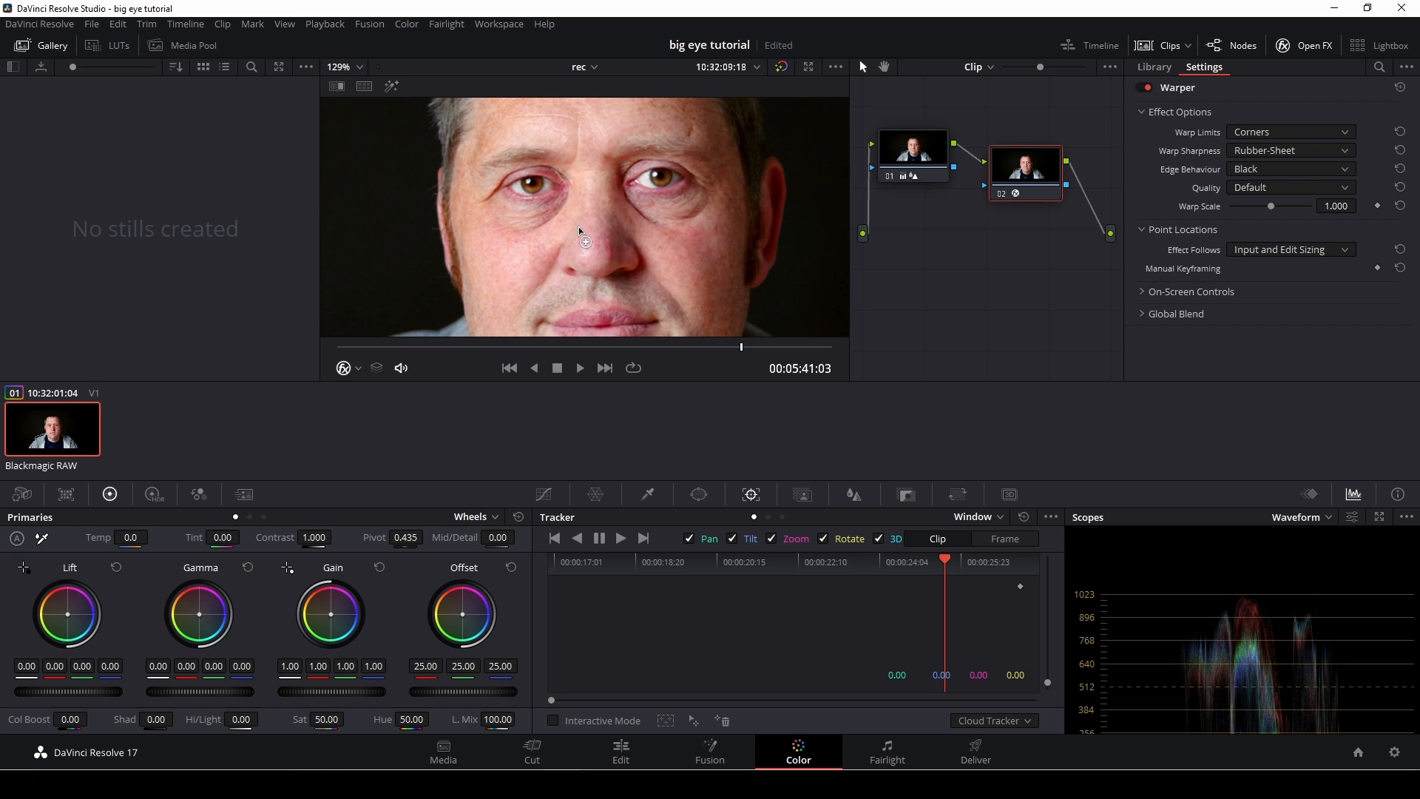
mouse_move(523, 260)
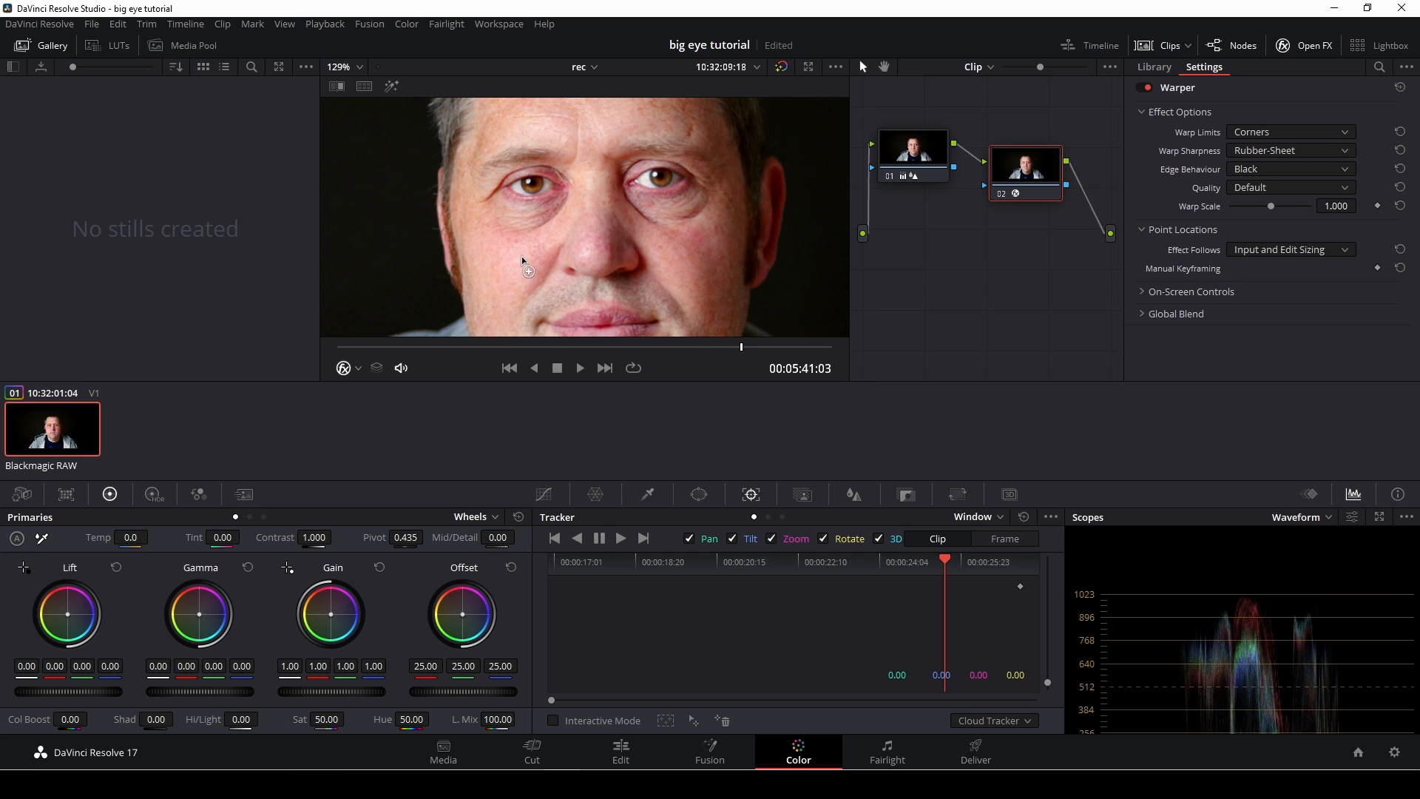
mouse_move(488, 185)
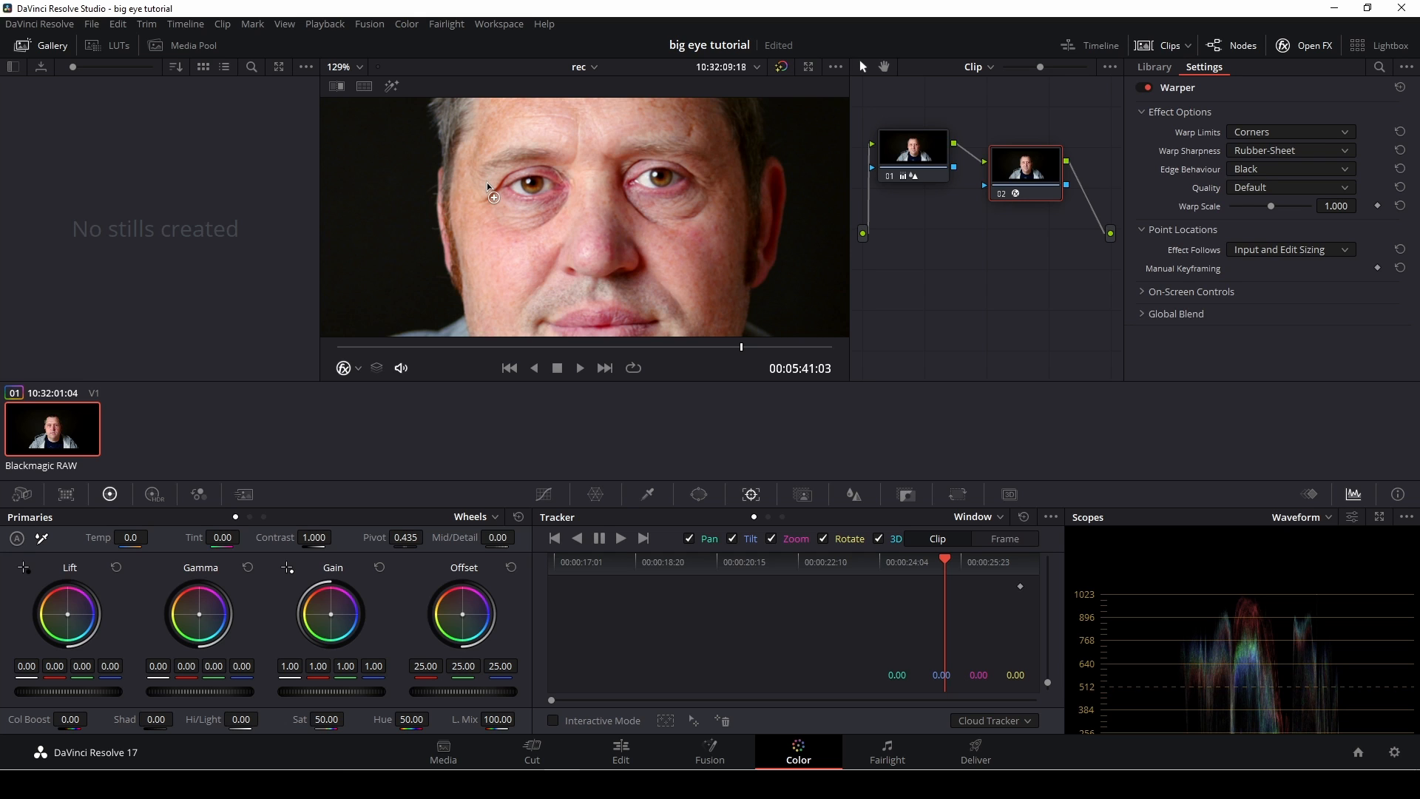
mouse_move(483, 165)
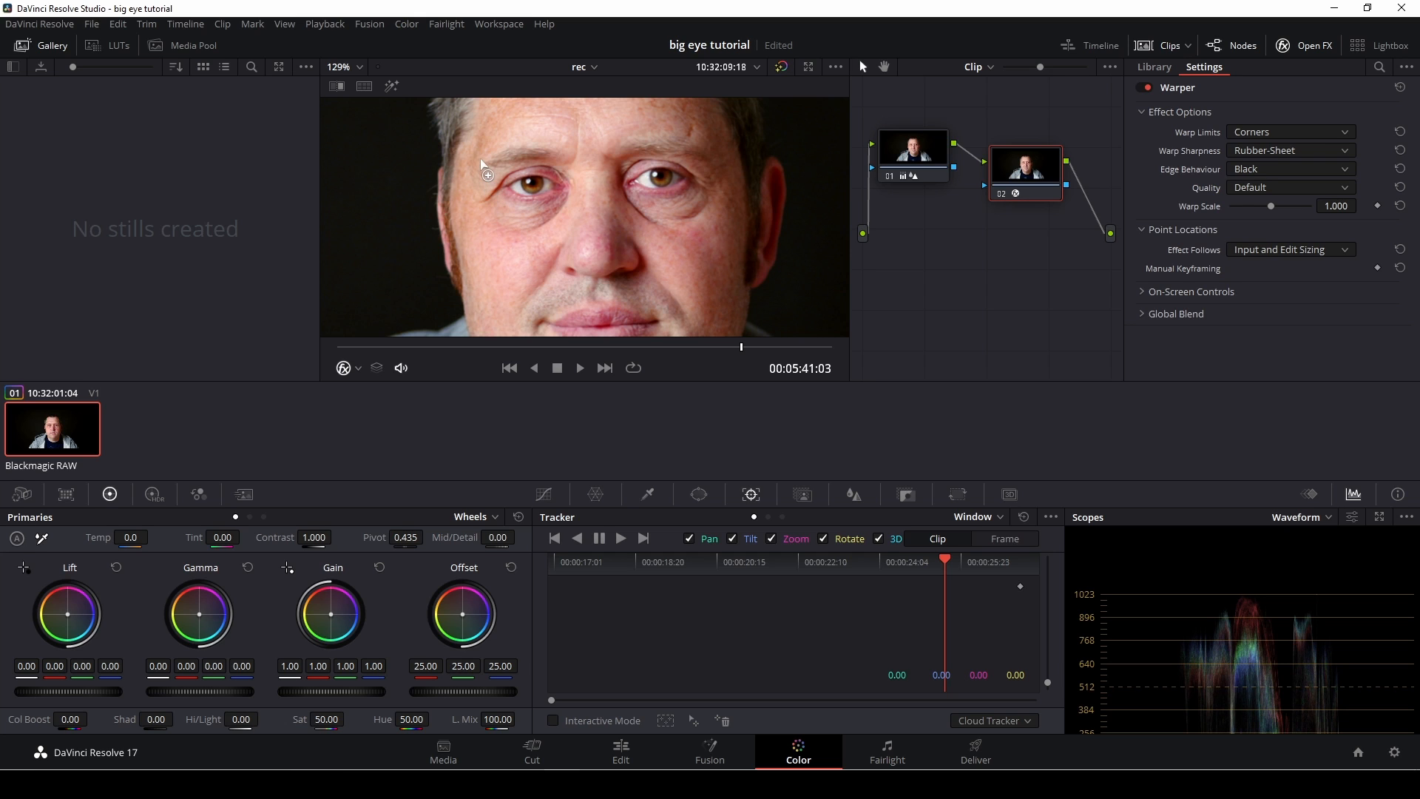
mouse_move(473, 196)
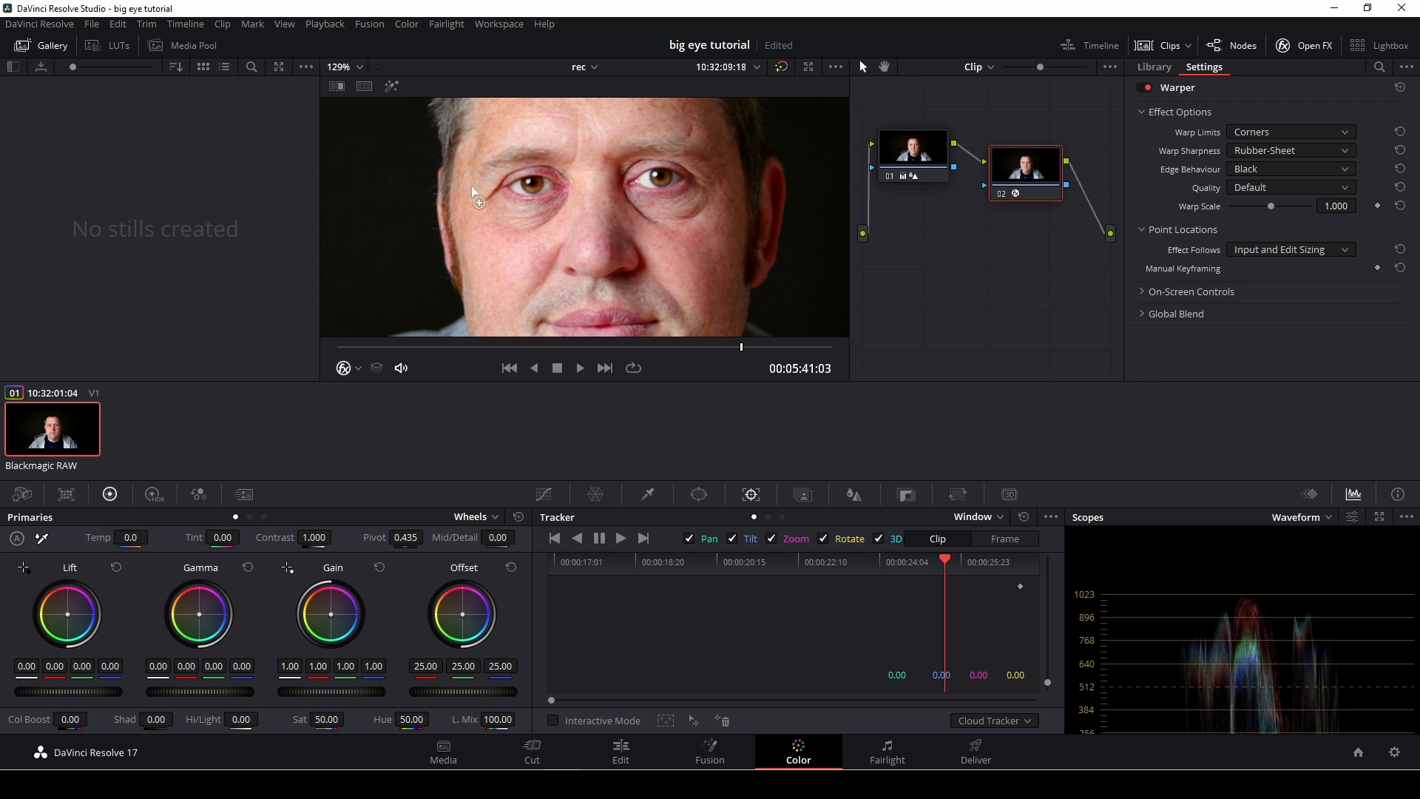
mouse_move(473, 194)
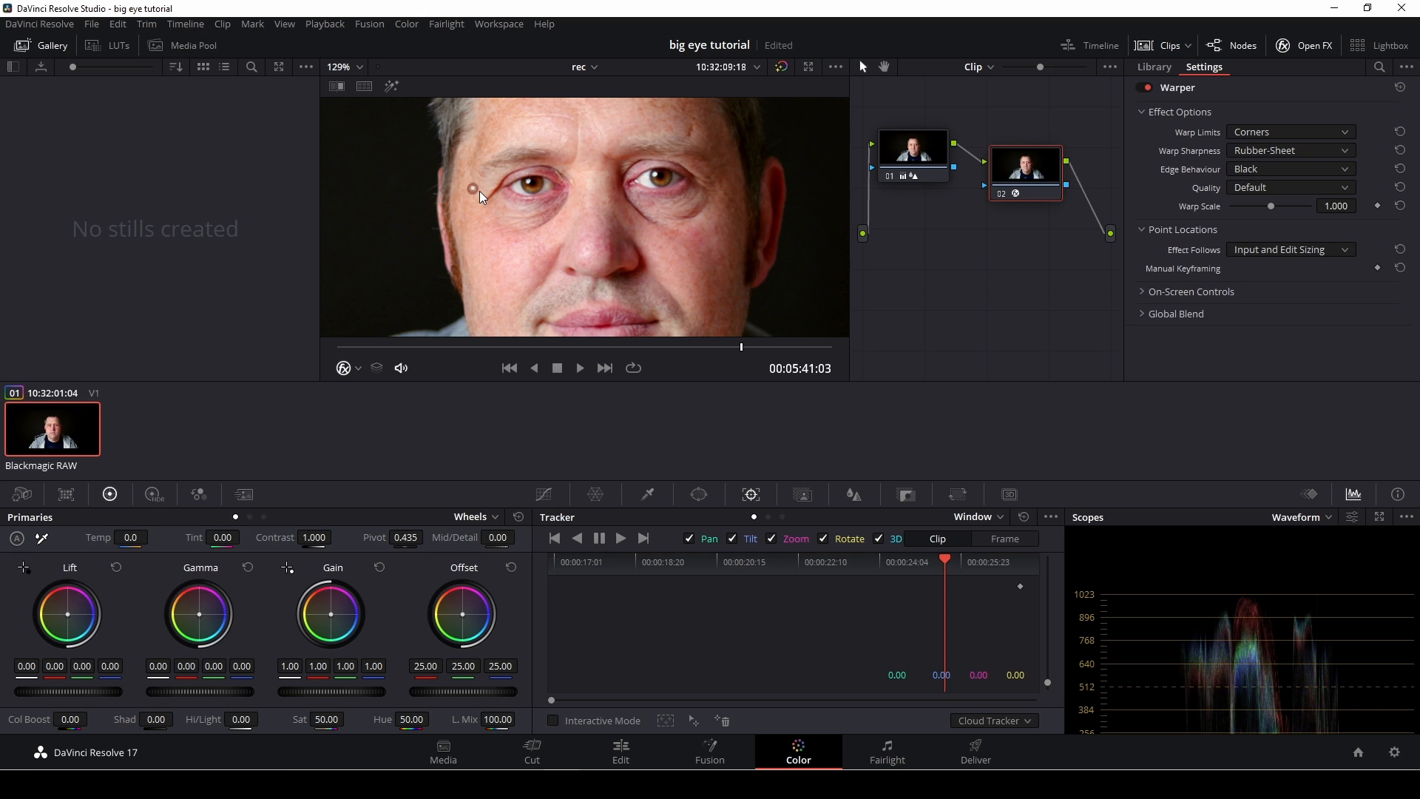
mouse_move(483, 168)
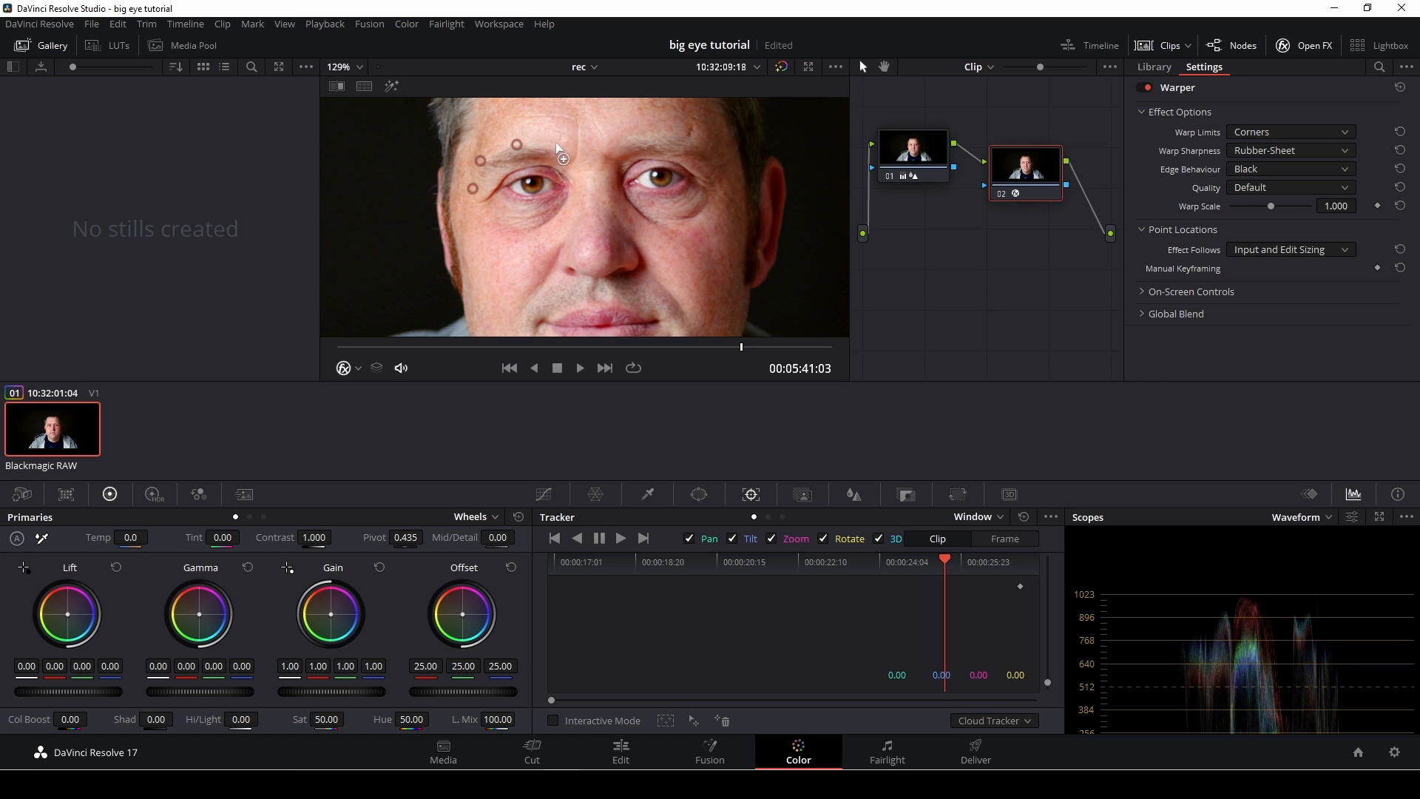
mouse_move(589, 189)
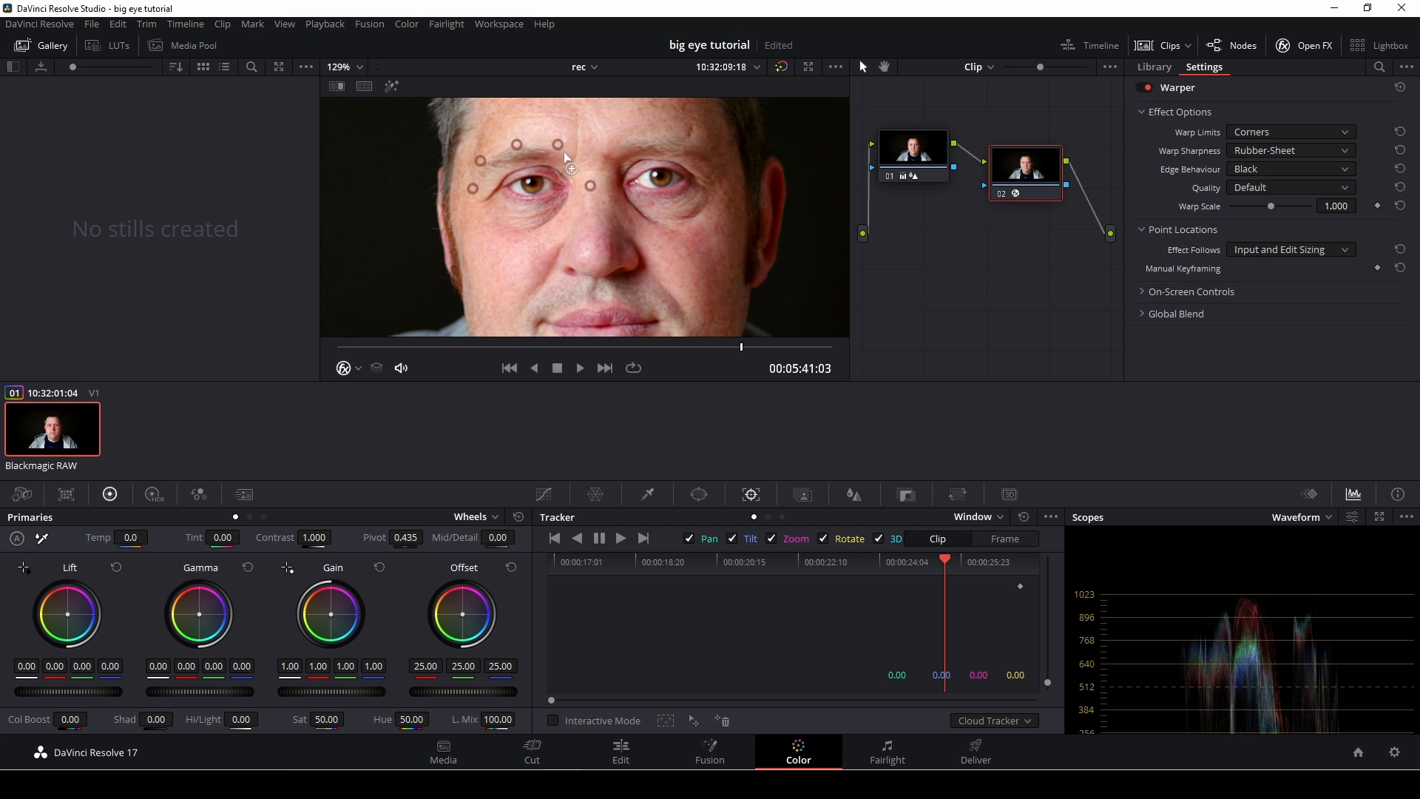
mouse_move(565, 225)
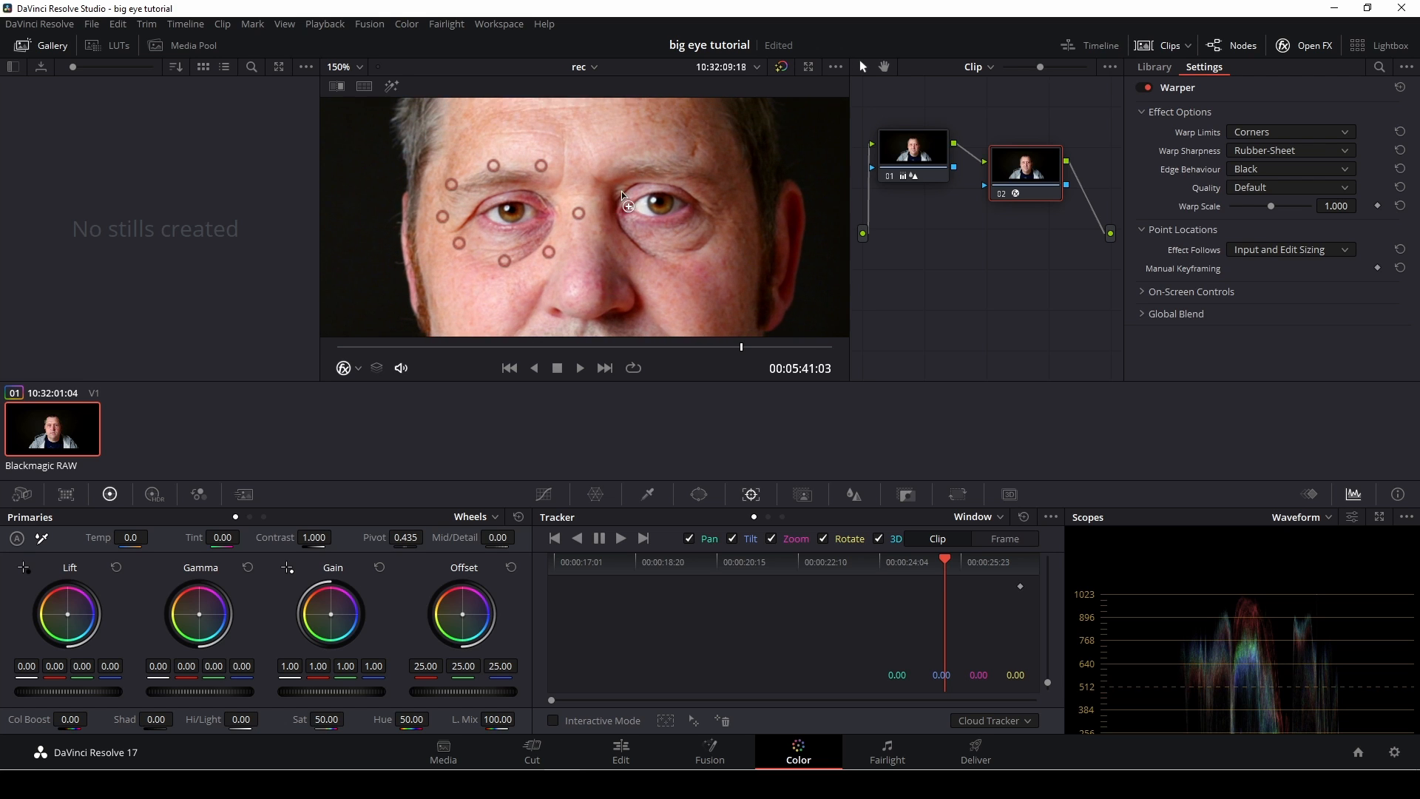
mouse_move(604, 228)
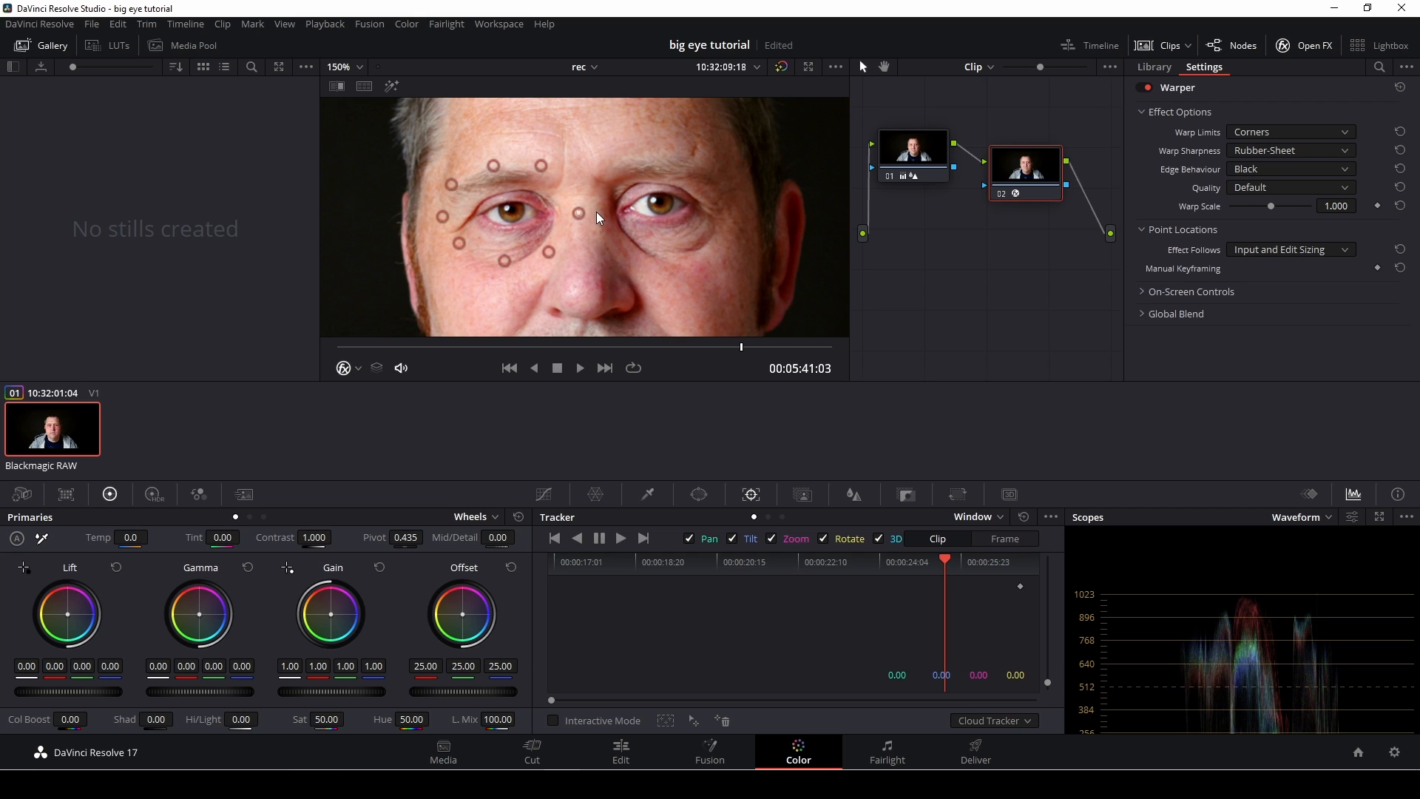
mouse_move(606, 172)
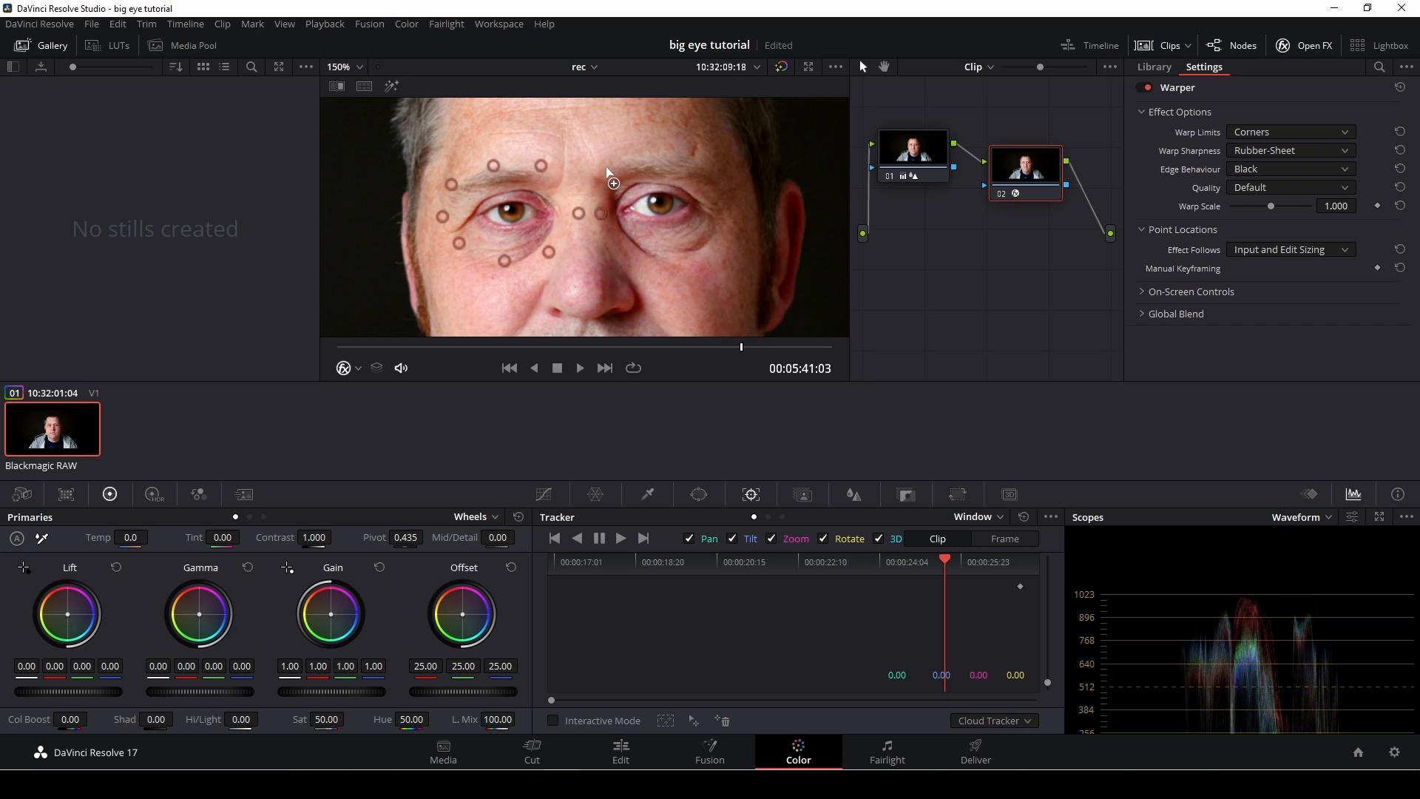
mouse_move(731, 166)
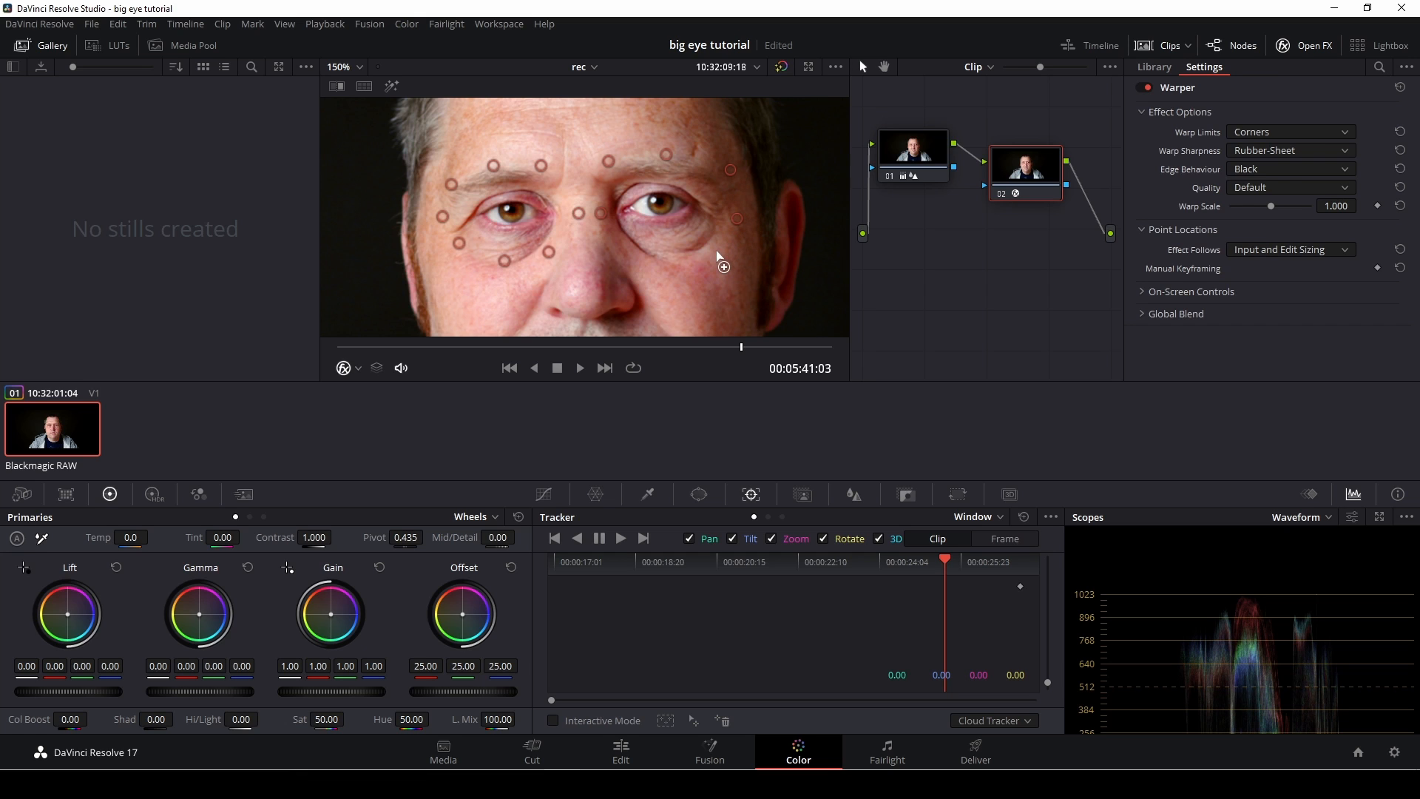
mouse_move(678, 272)
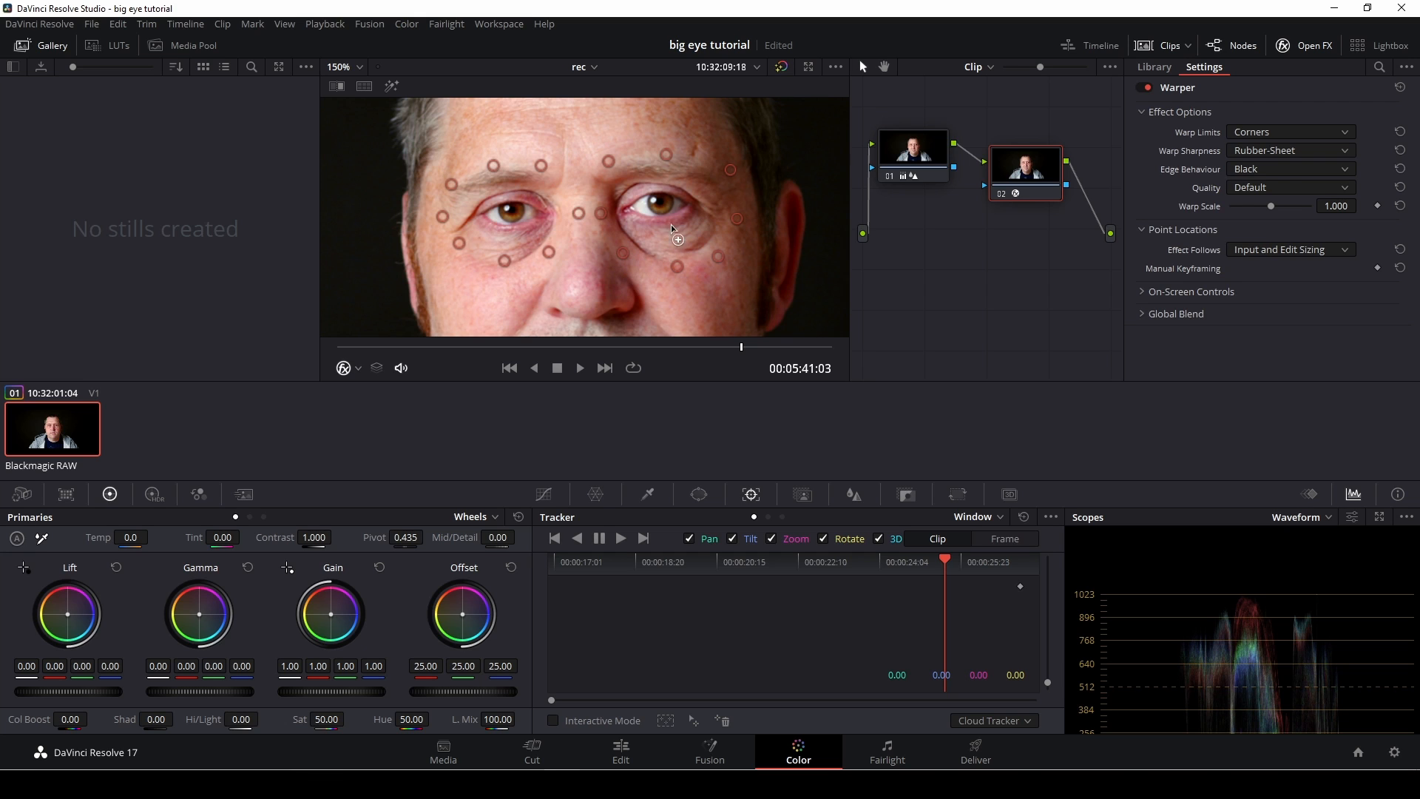
mouse_move(341, 130)
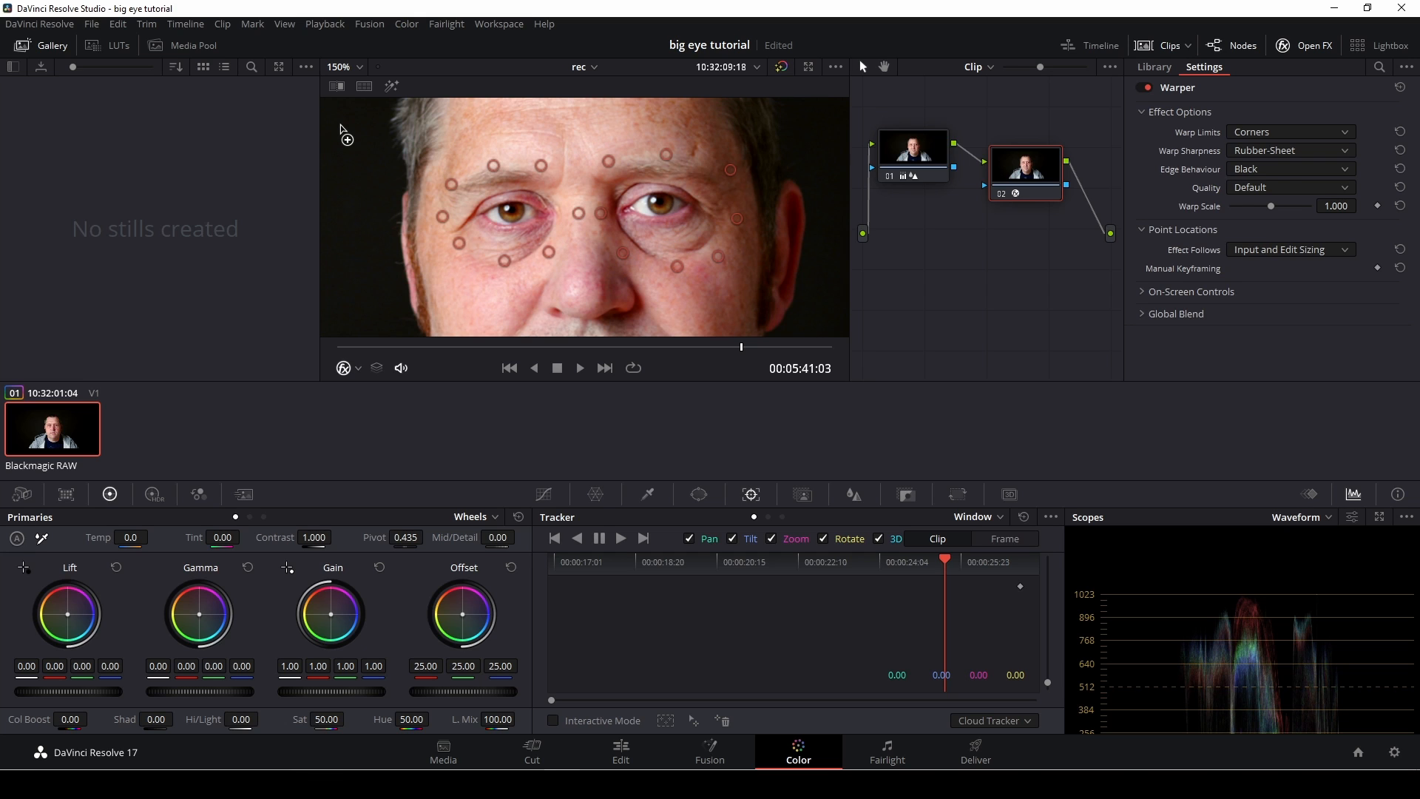
mouse_move(543, 166)
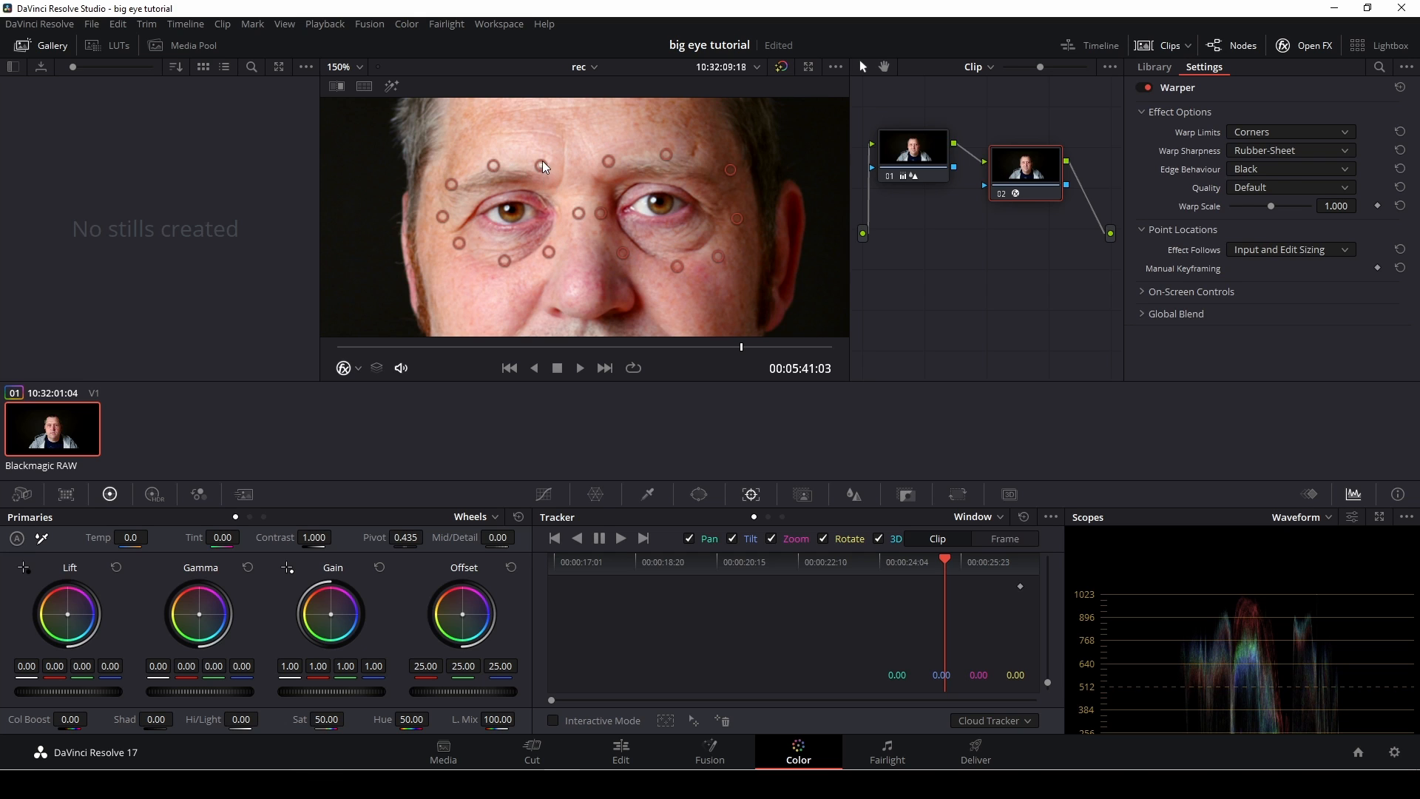
mouse_move(537, 176)
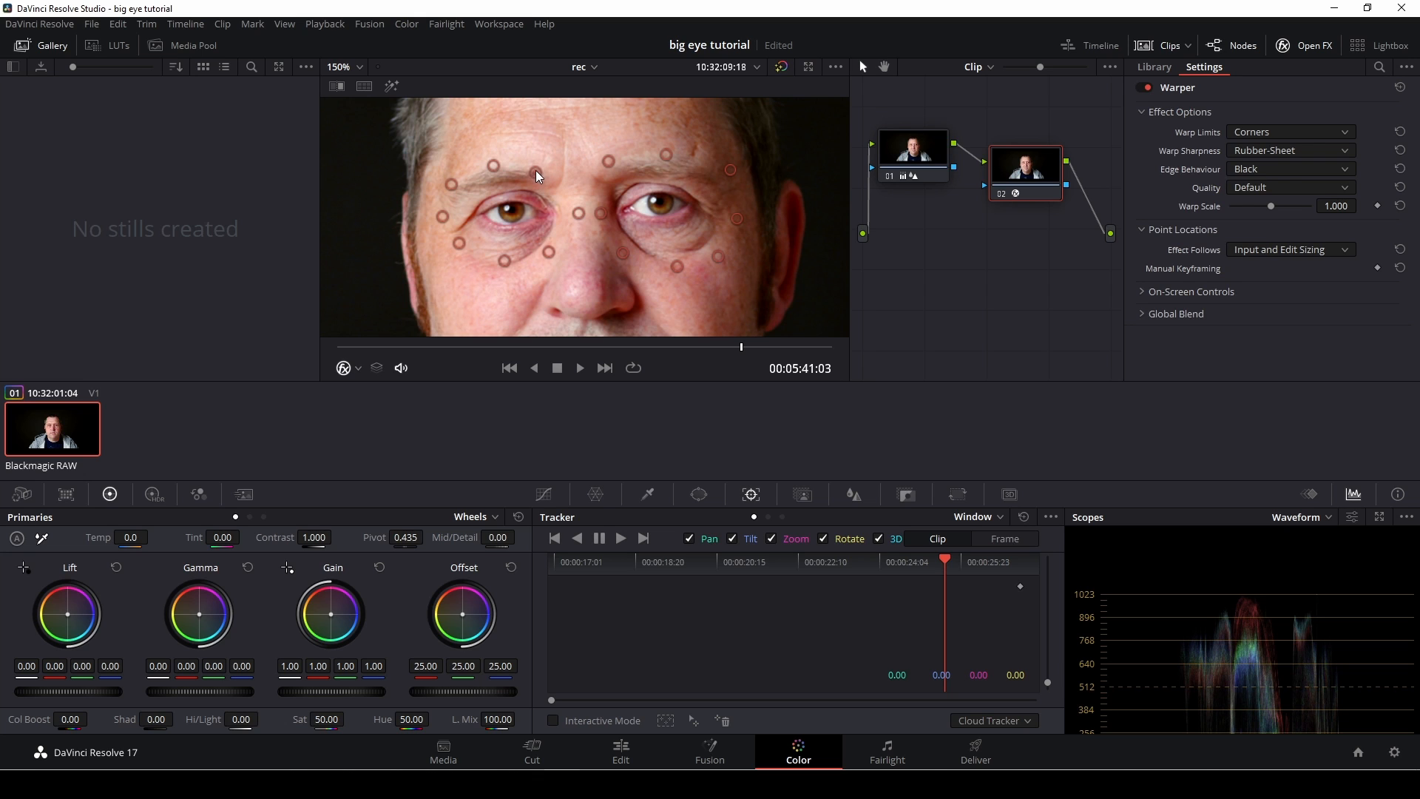
mouse_move(534, 185)
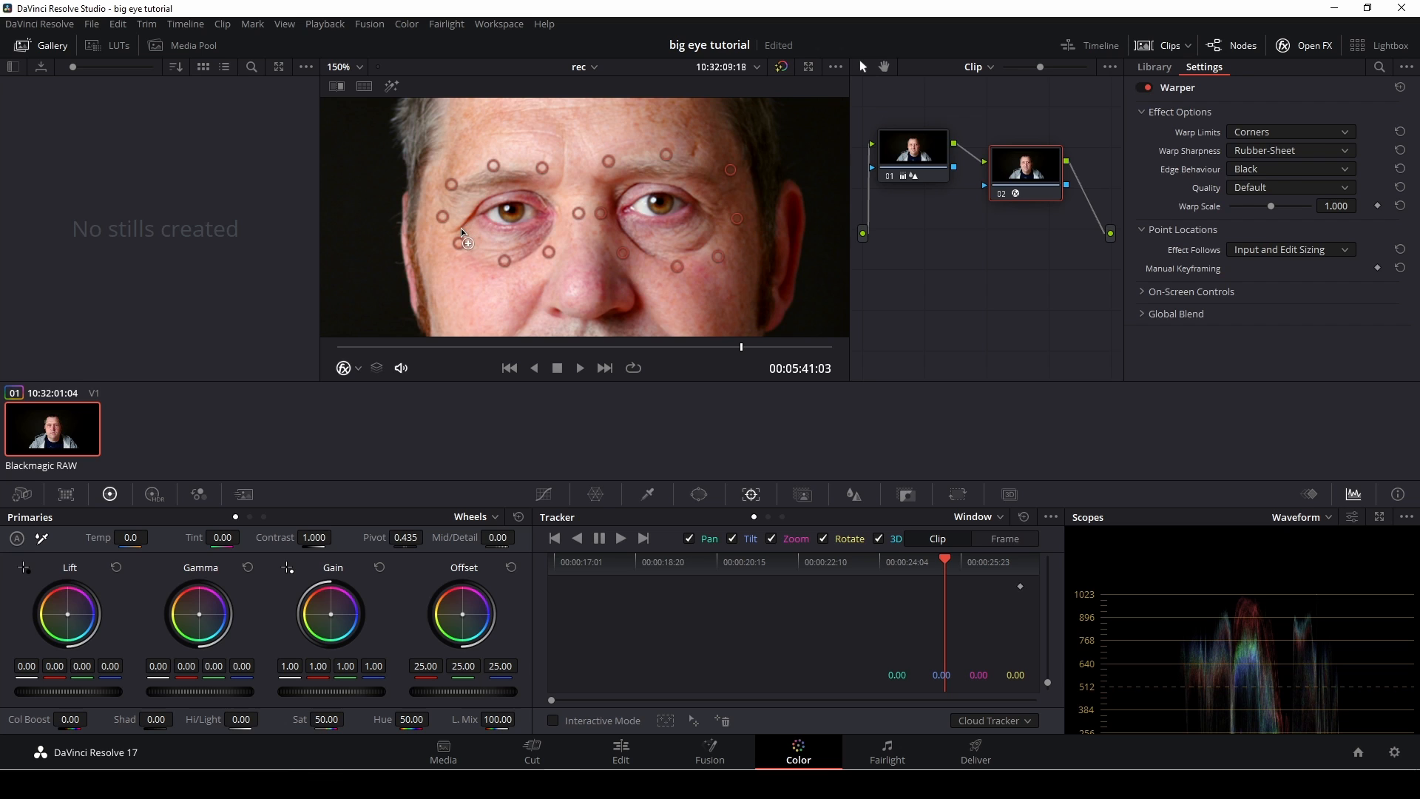
mouse_move(465, 216)
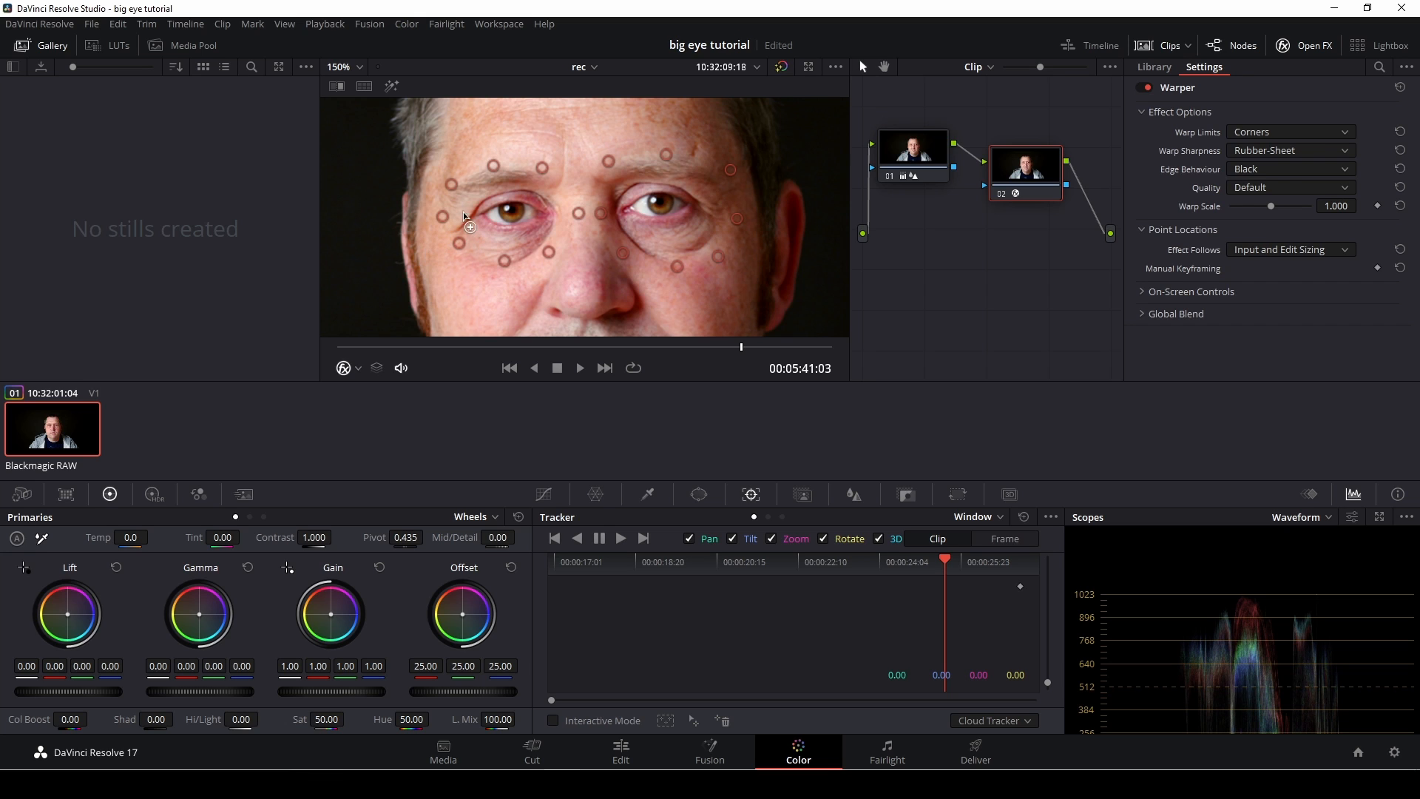
mouse_move(465, 225)
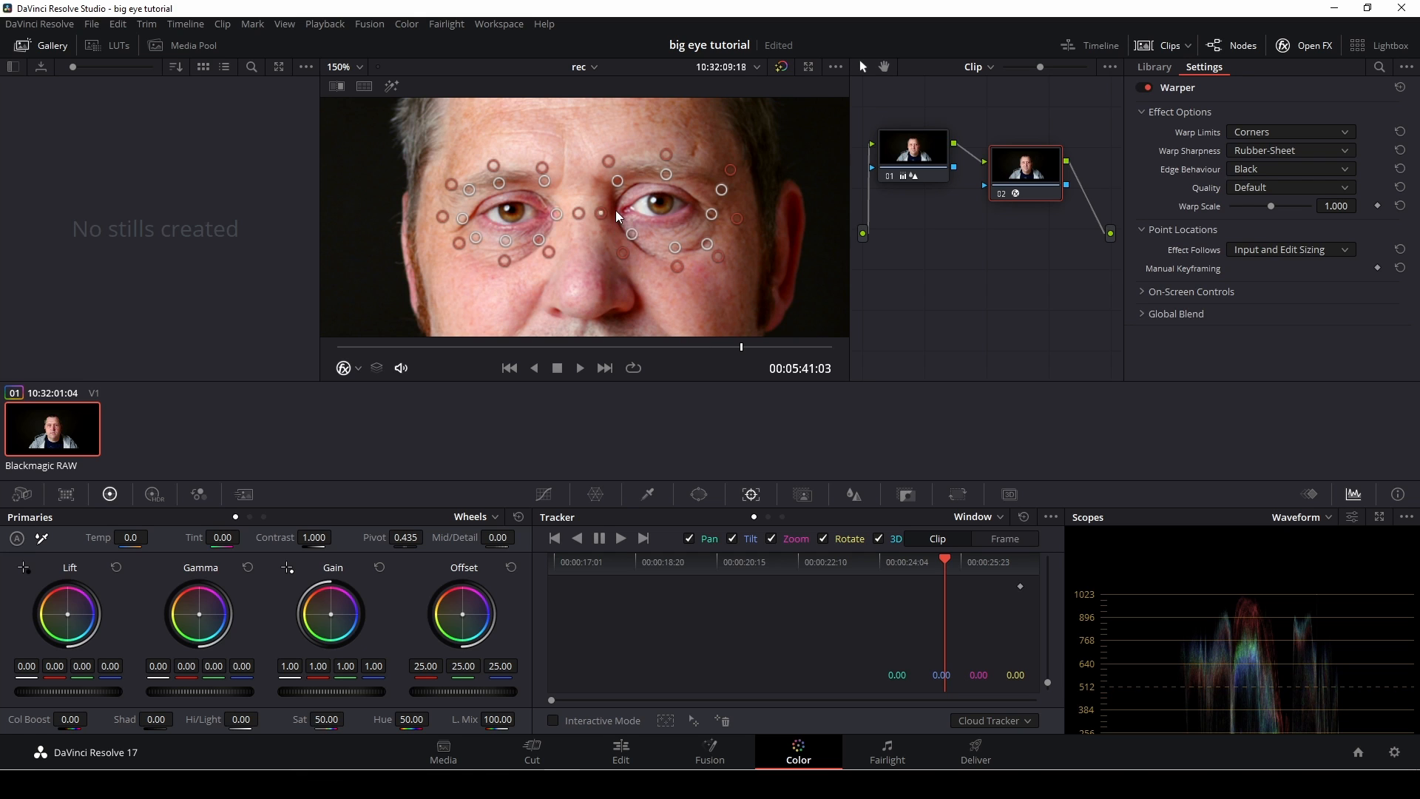
mouse_move(605, 221)
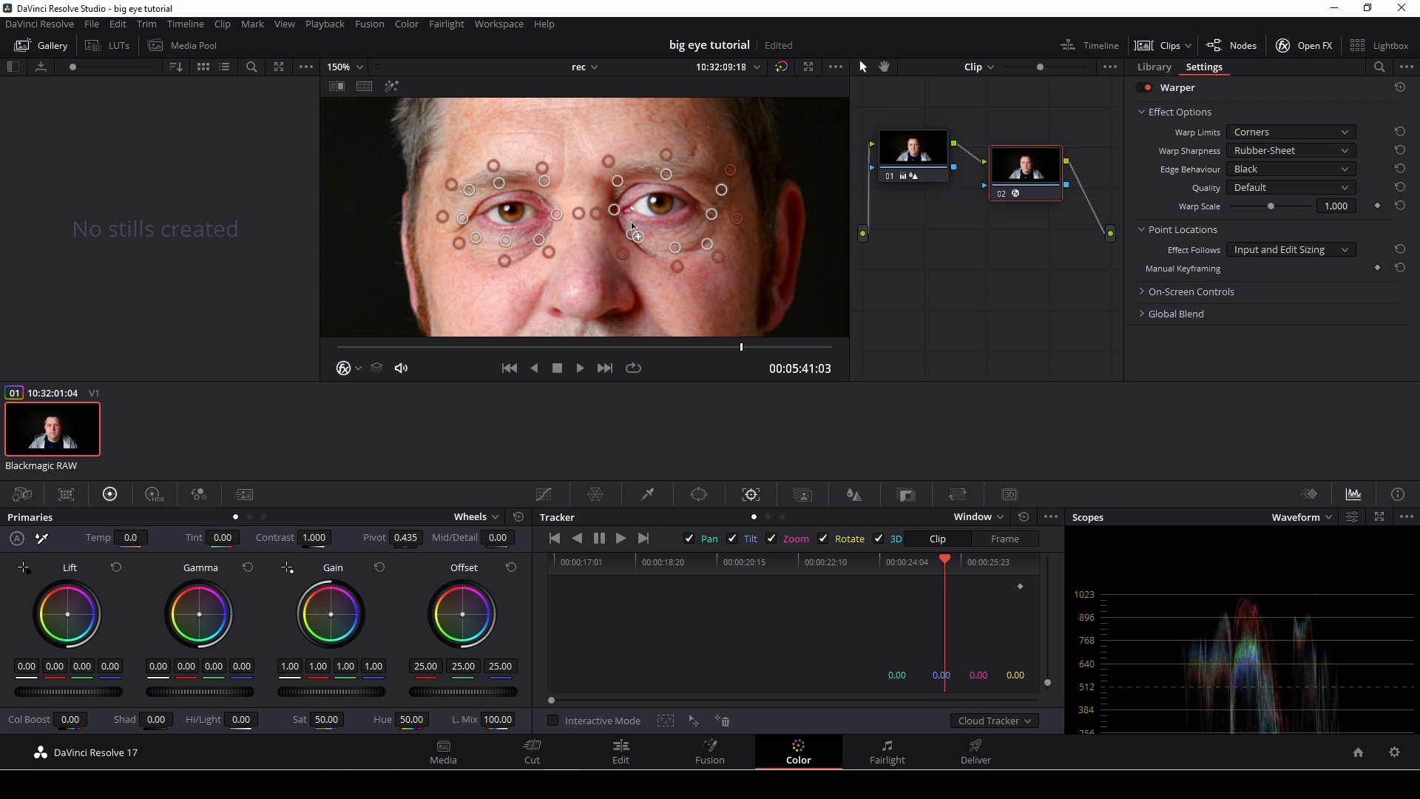
mouse_move(725, 269)
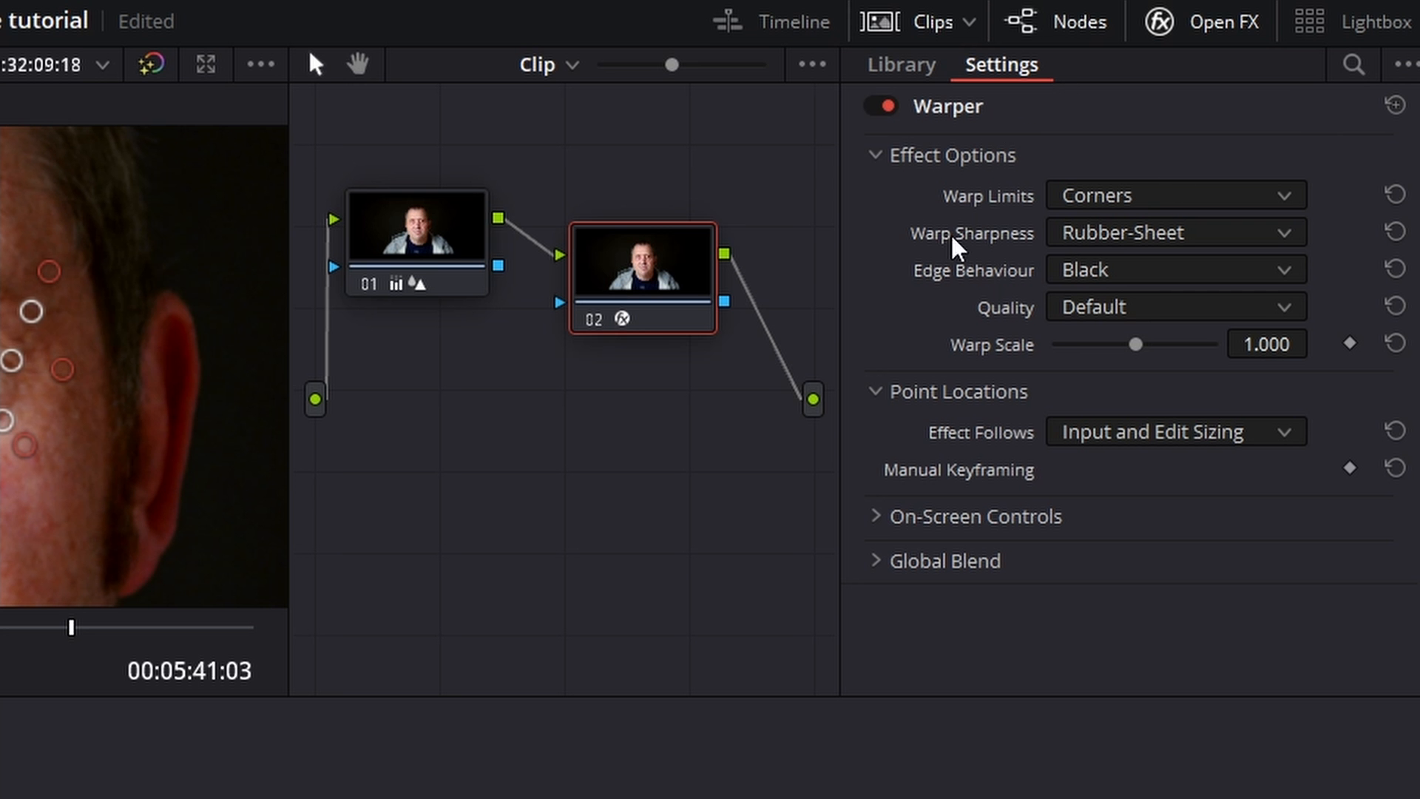
mouse_move(991, 282)
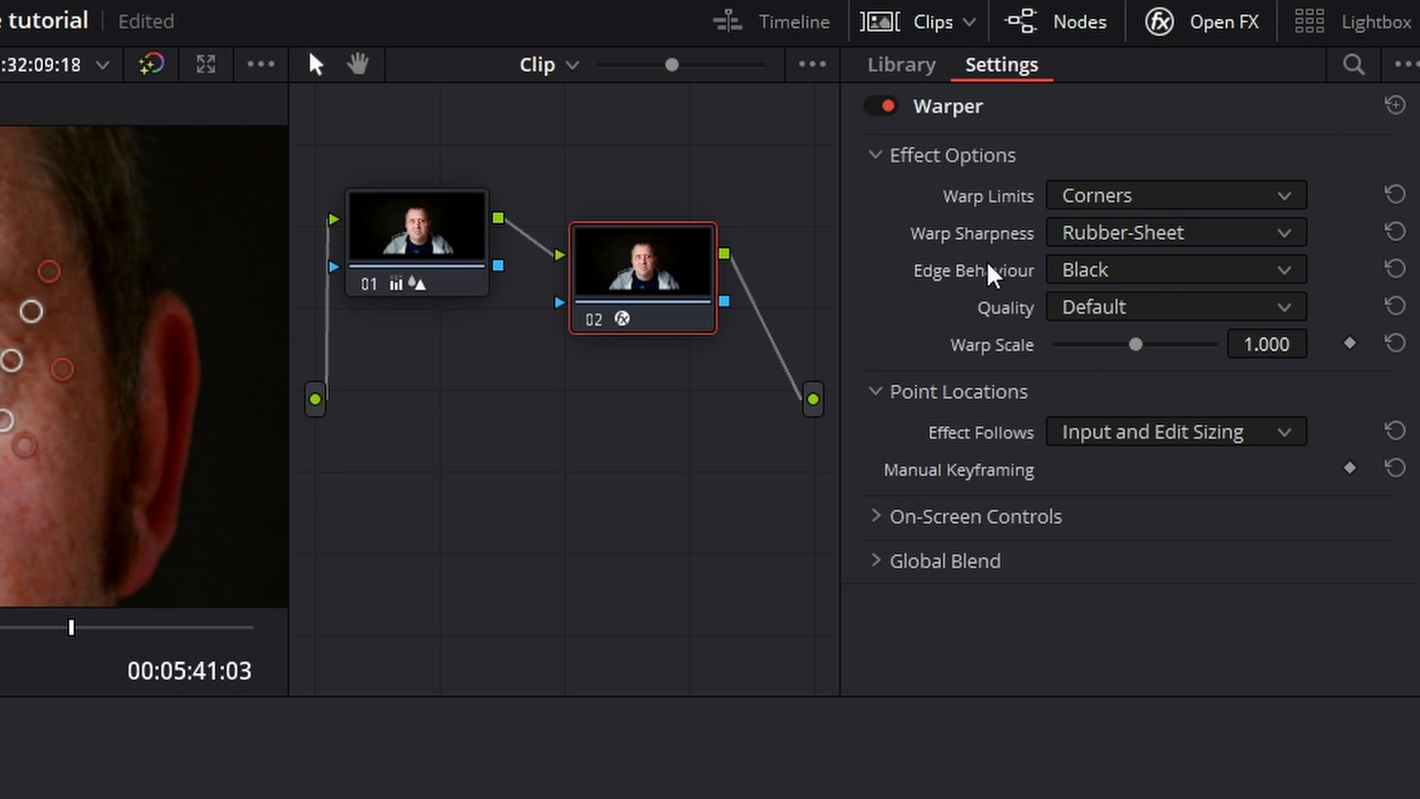
mouse_move(991, 277)
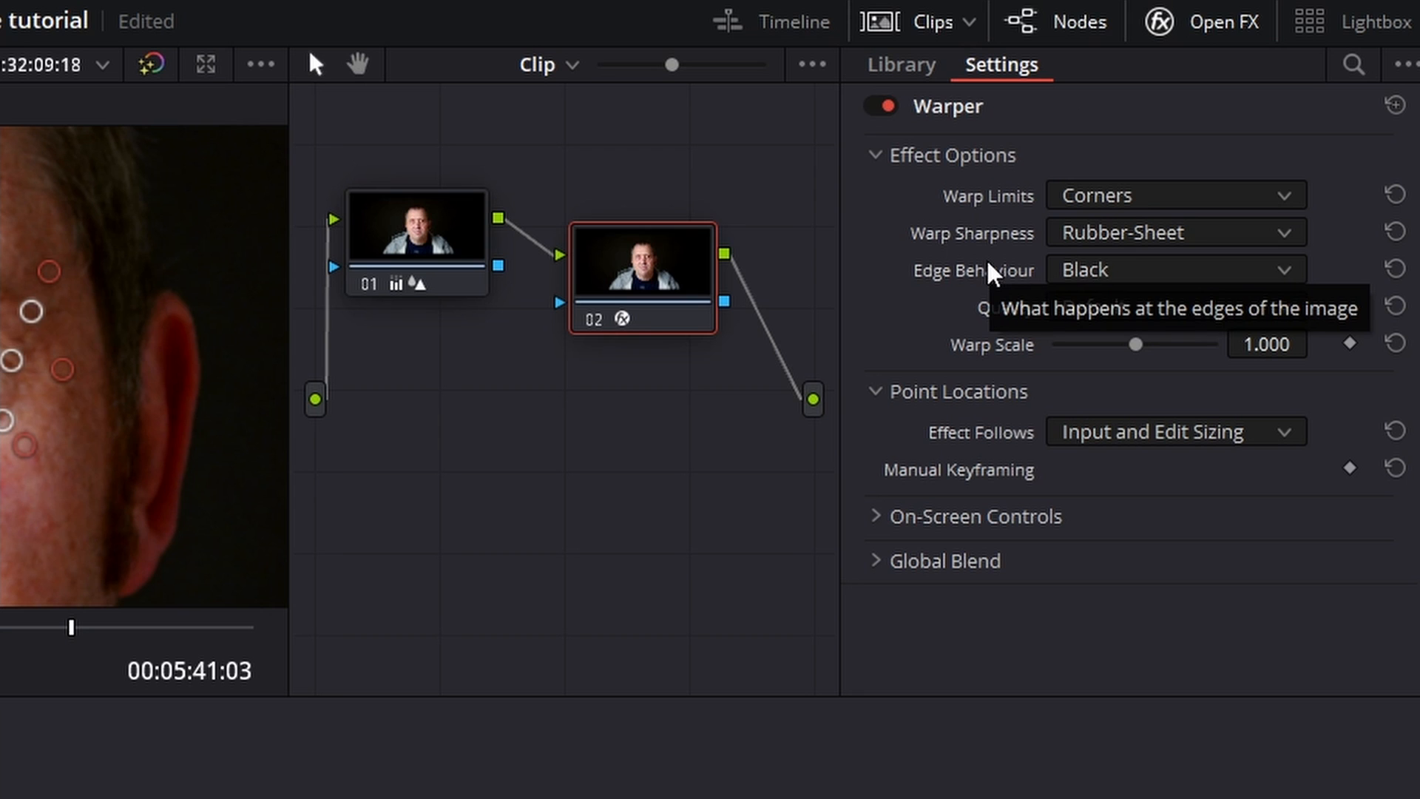
Set the Warper's On-Screen Controls visibility to Auto Hide
left_click(881, 516)
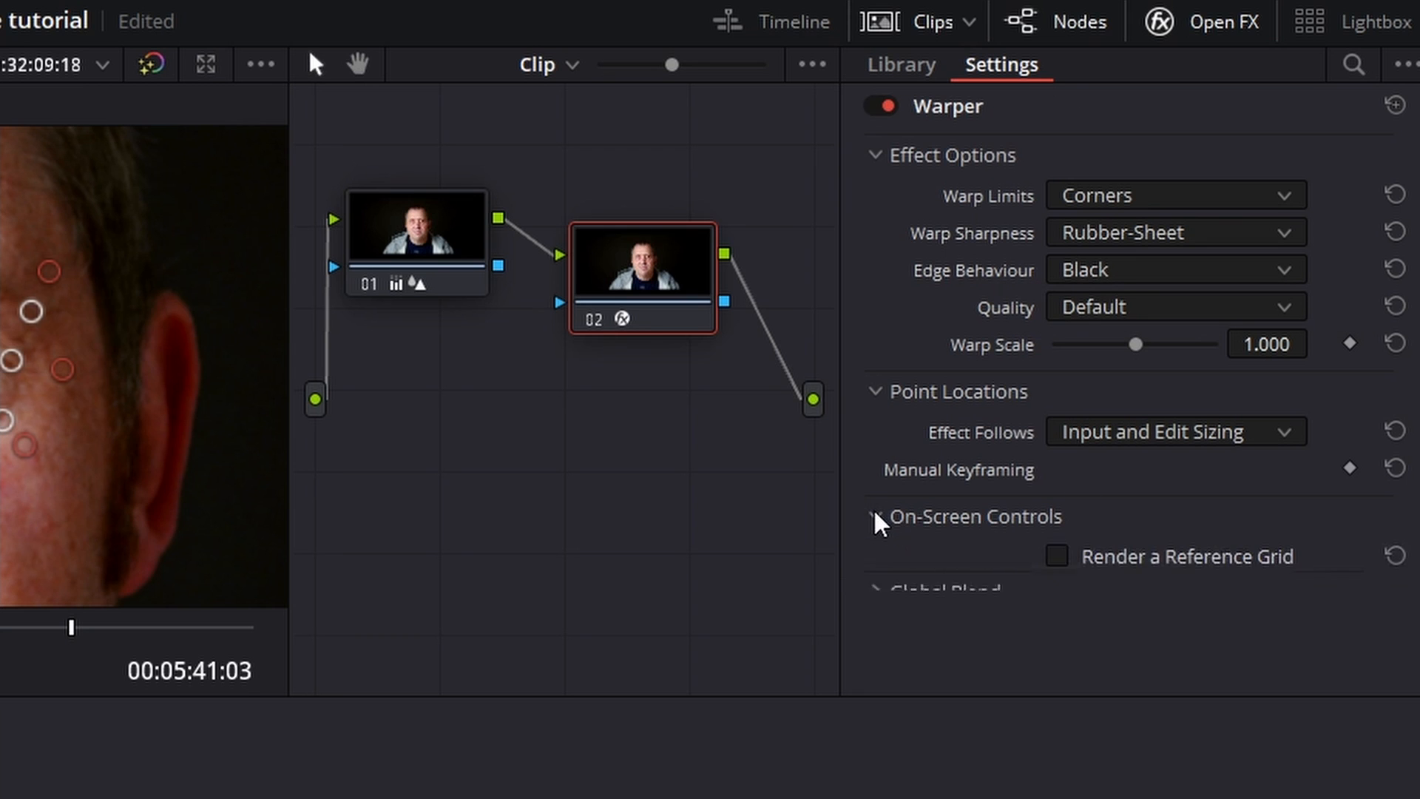
left_click(879, 517)
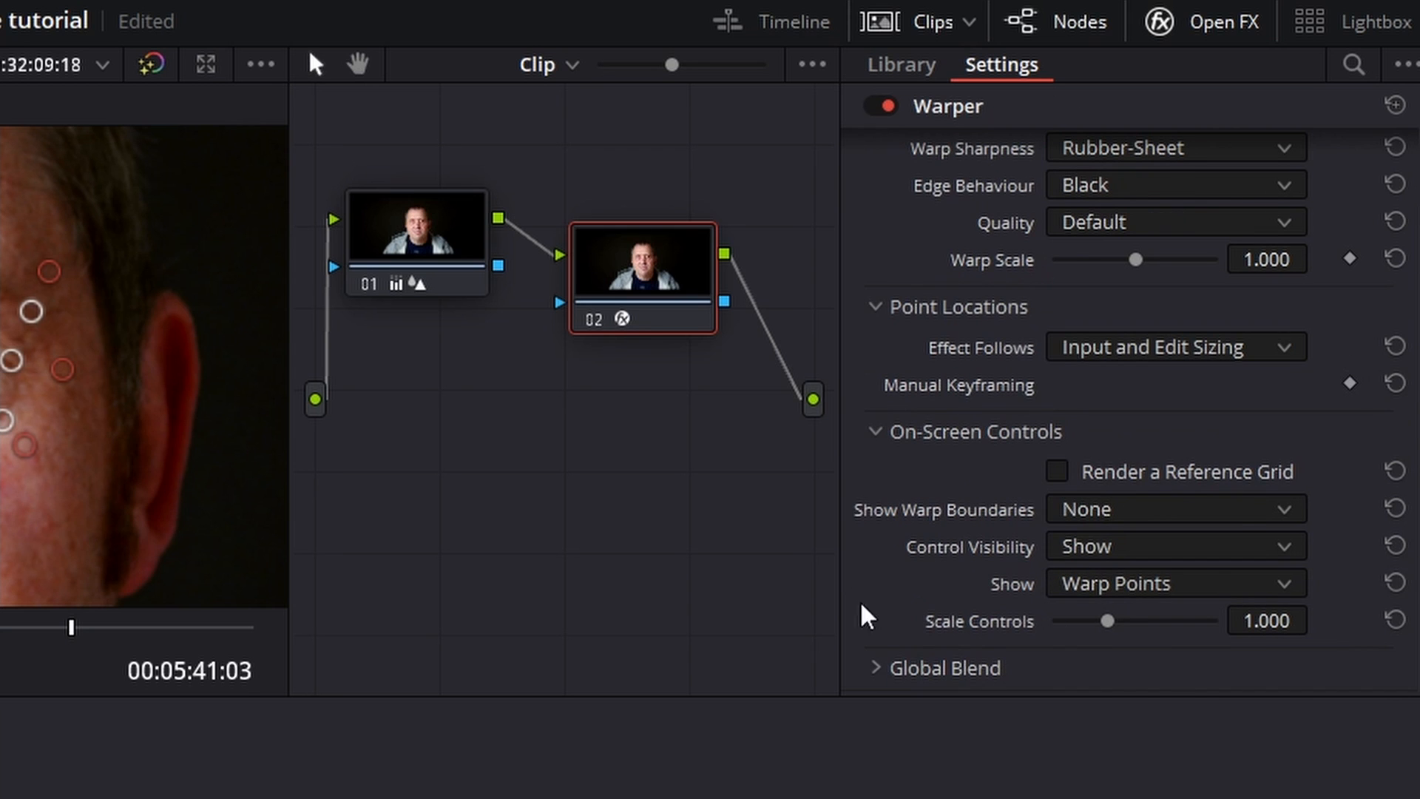
mouse_move(1101, 554)
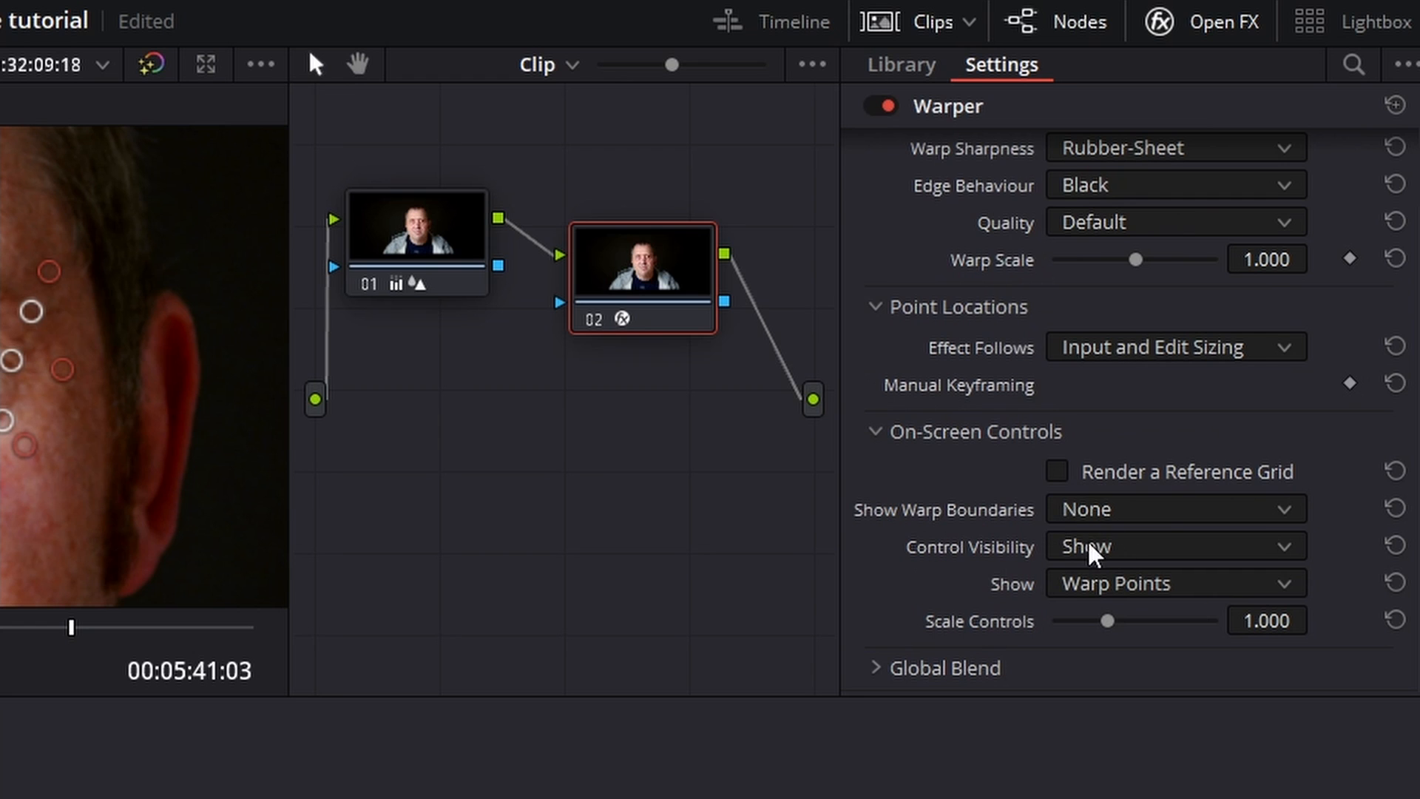
mouse_move(1163, 571)
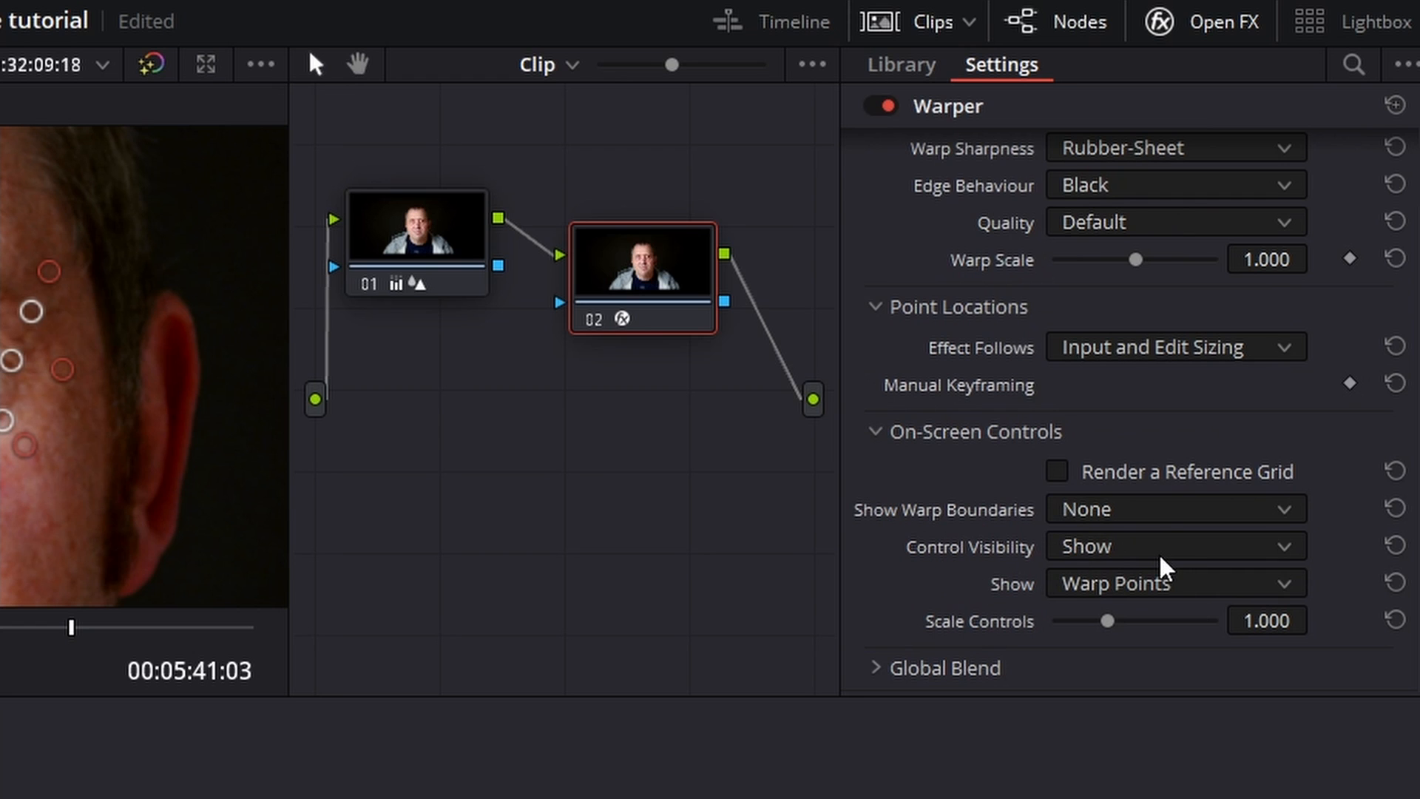
left_click(1176, 546)
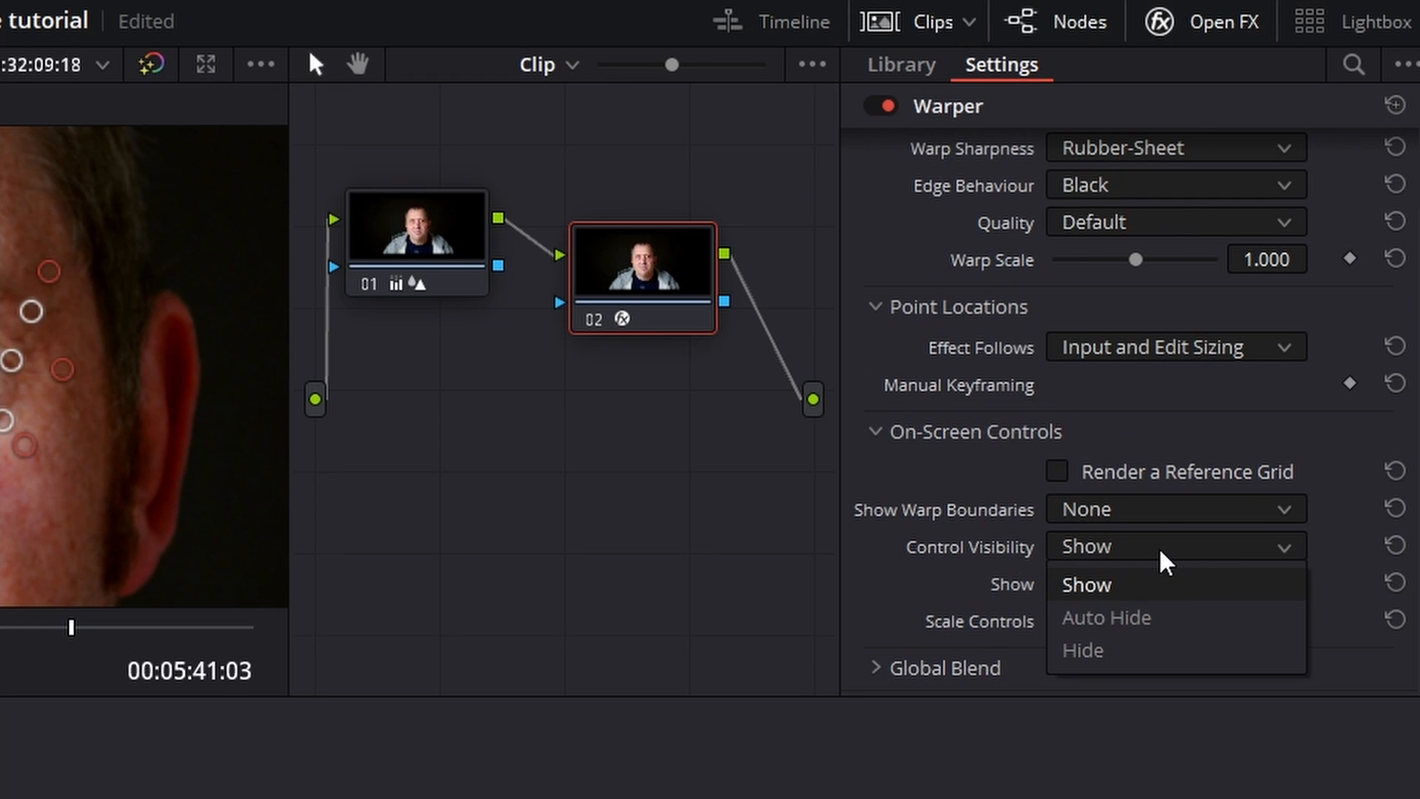
mouse_move(1178, 642)
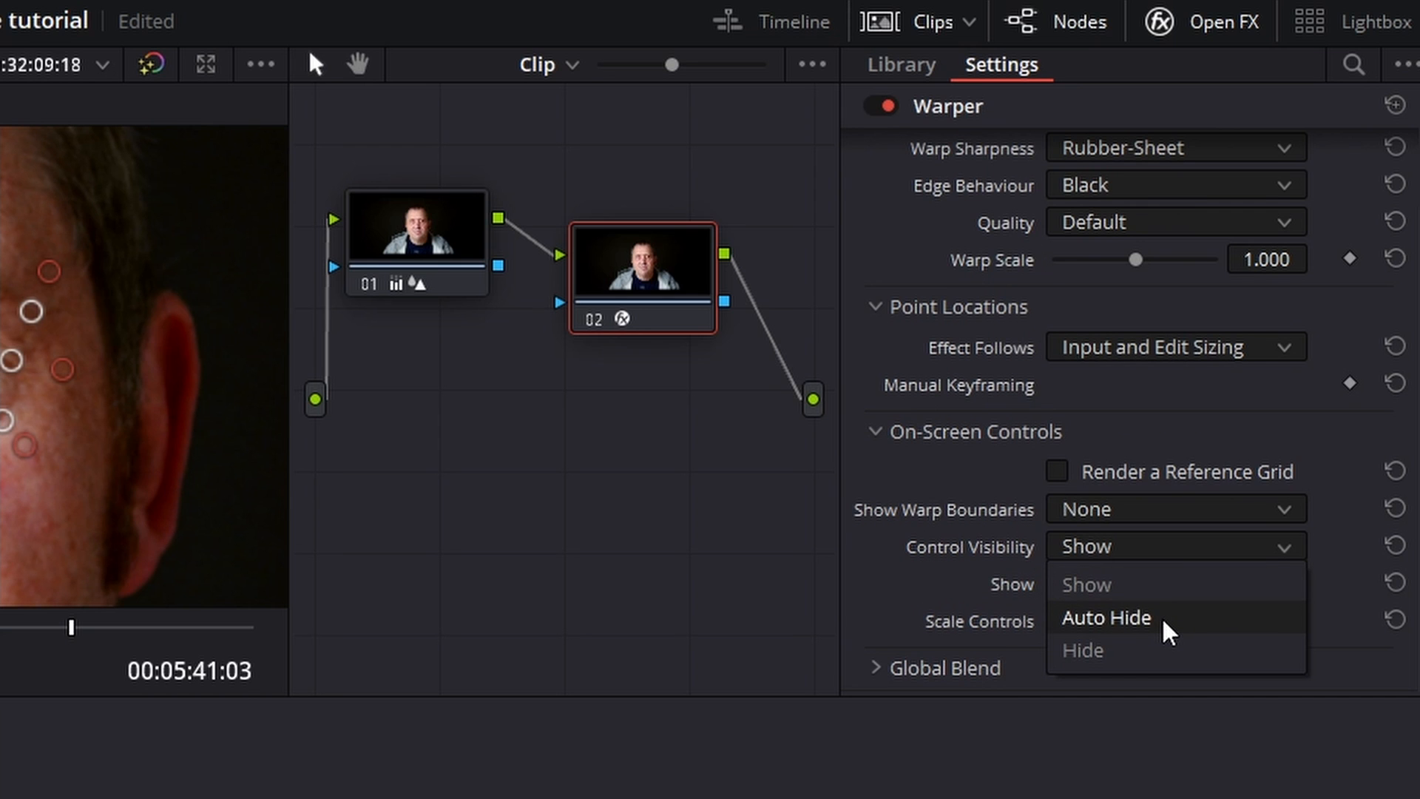
left_click(1107, 618)
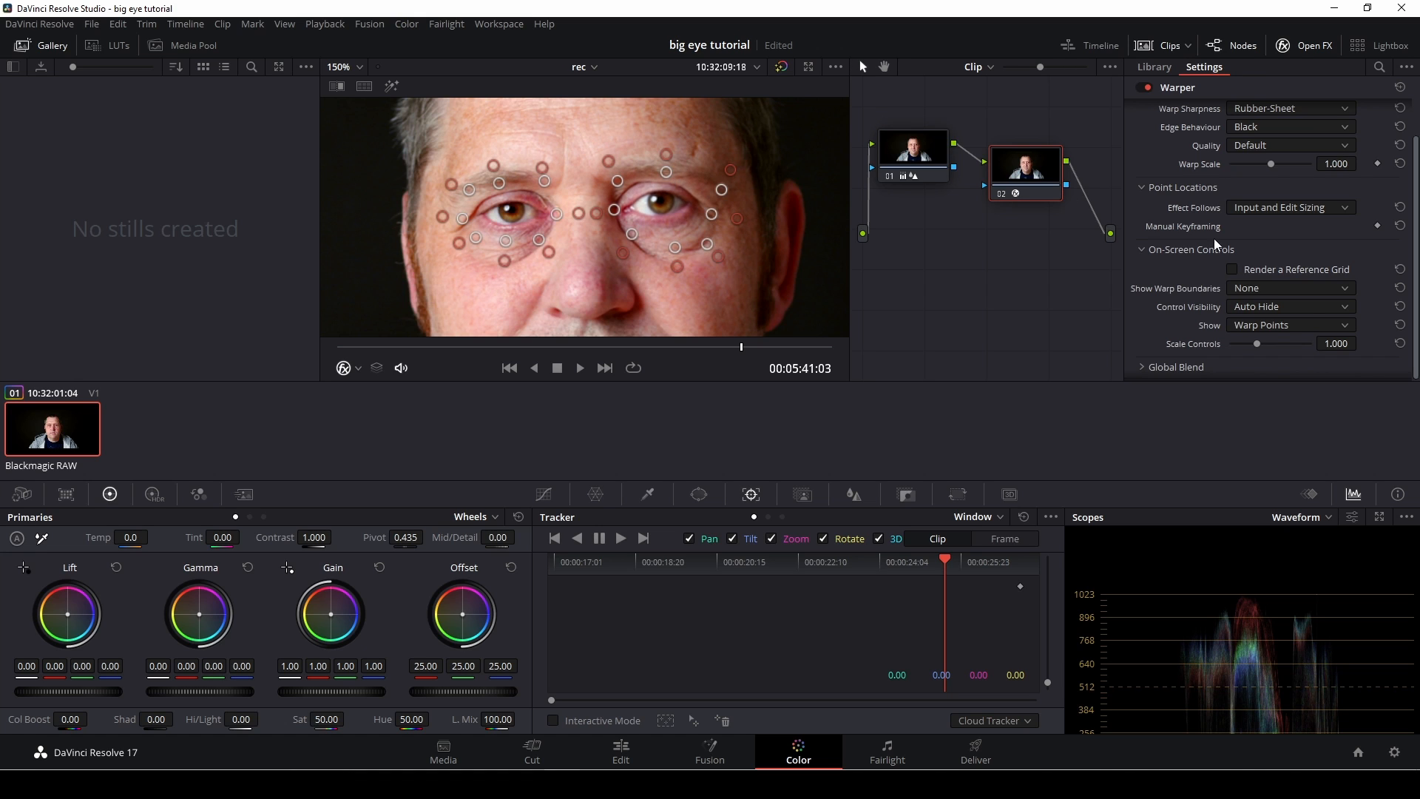
Reset the Warper's Control Visibility back to Show
left_click(1290, 324)
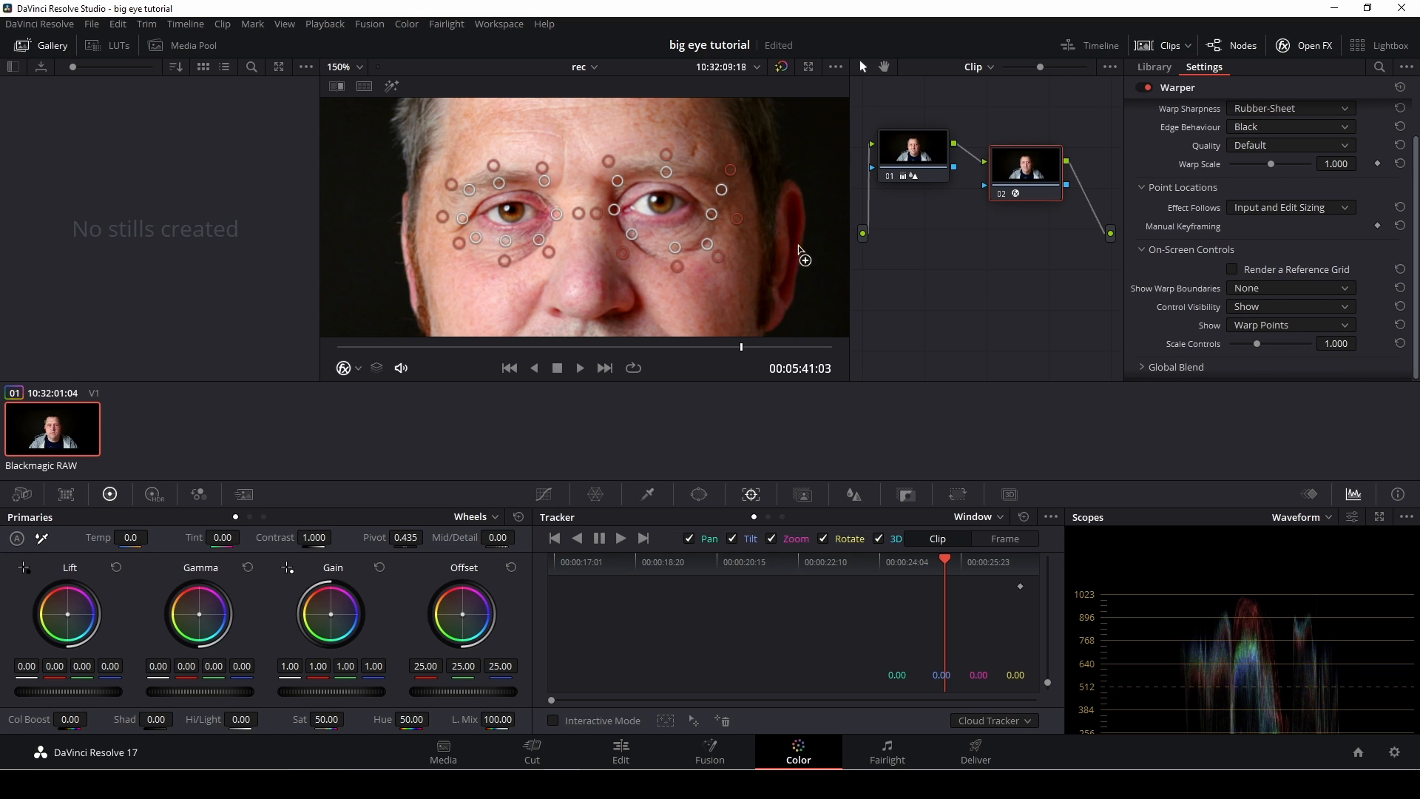
mouse_move(1222, 293)
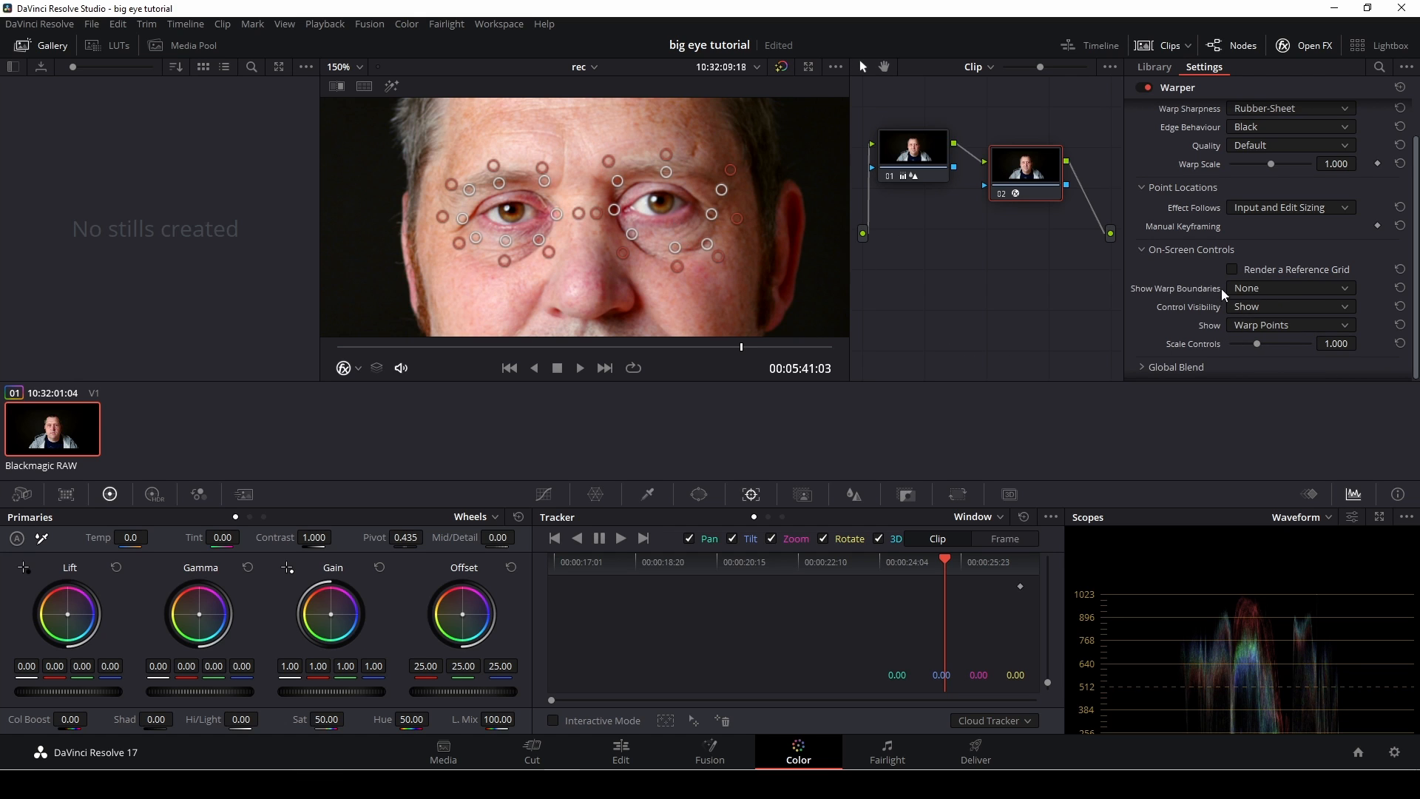
mouse_move(1213, 326)
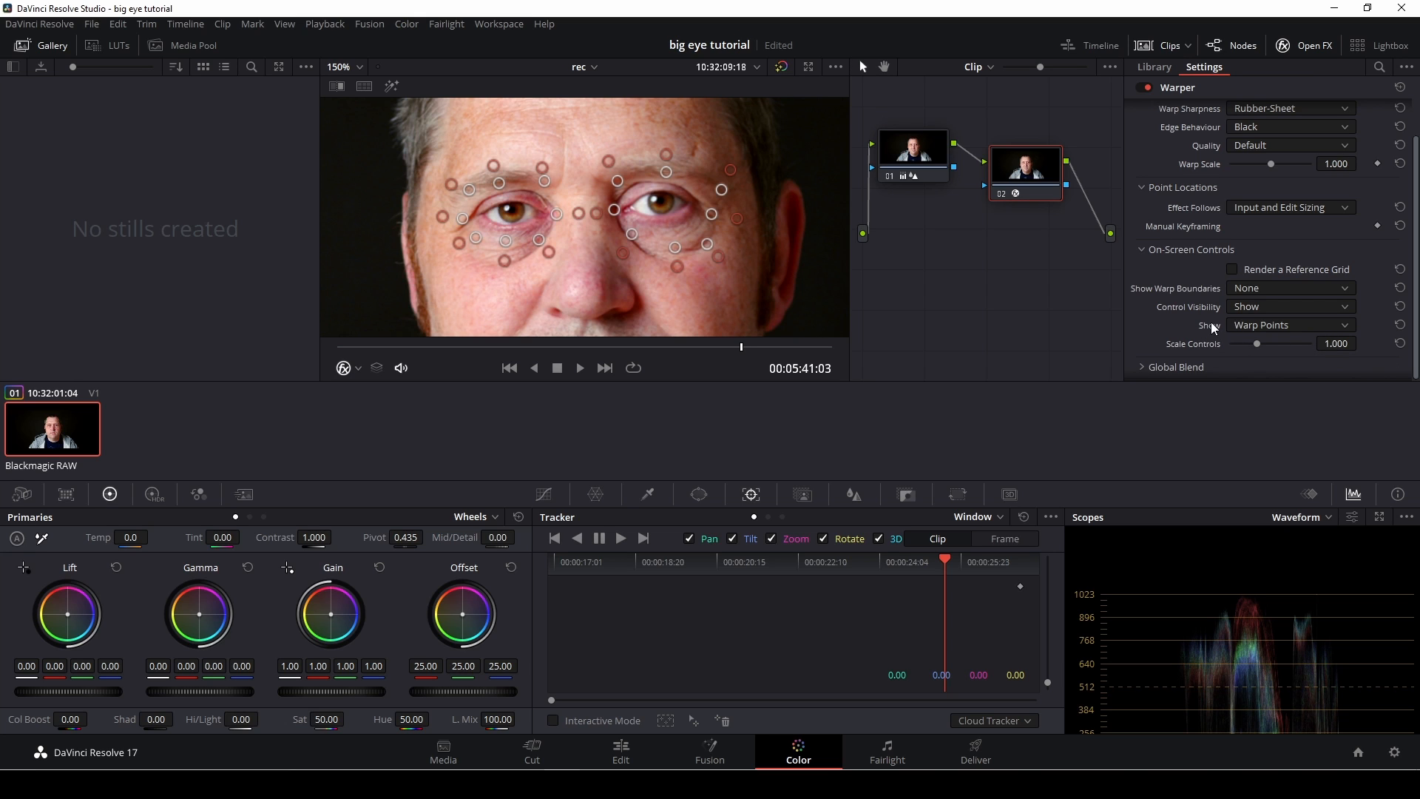
mouse_move(1249, 330)
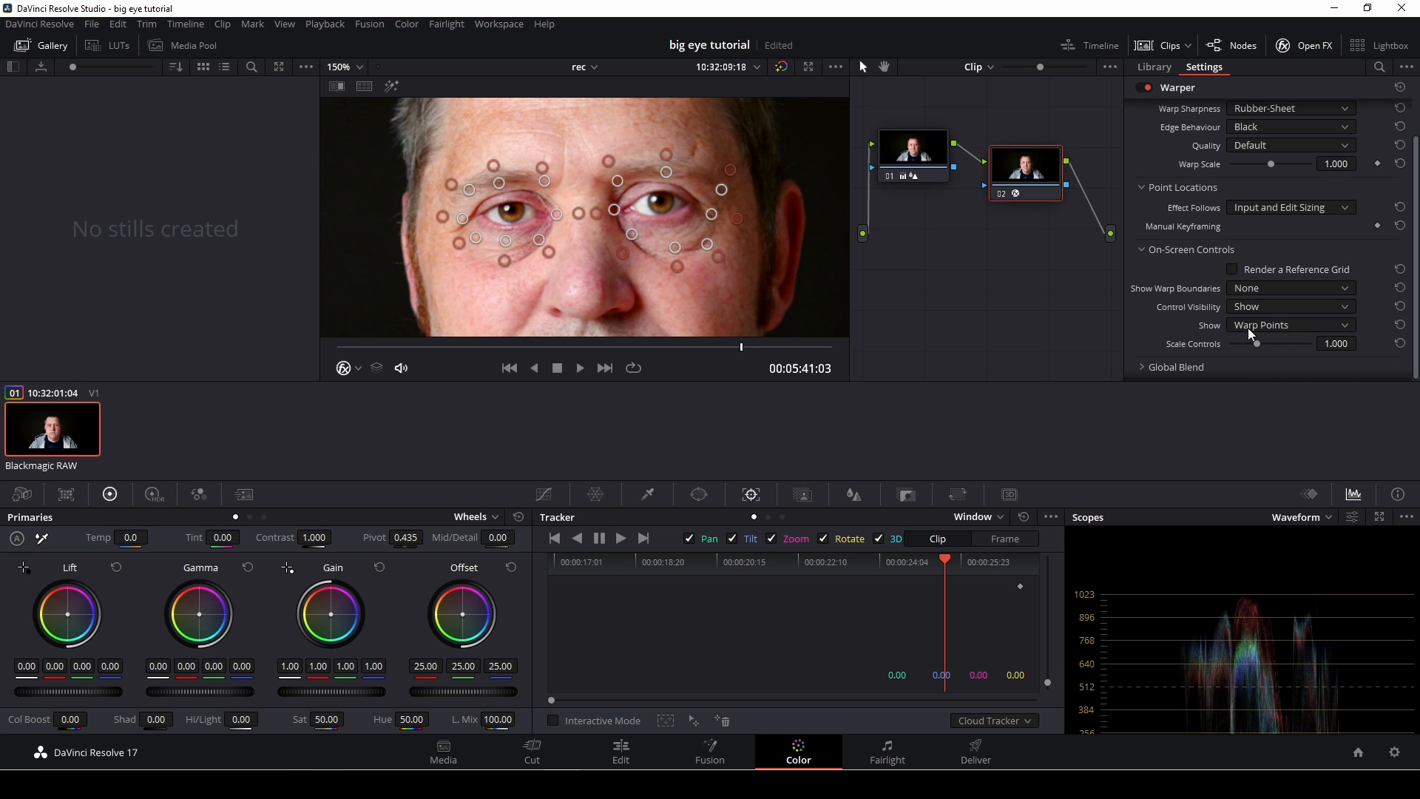
Choose Warp Vectors in the Warper's Show dropdown
left_click(1290, 324)
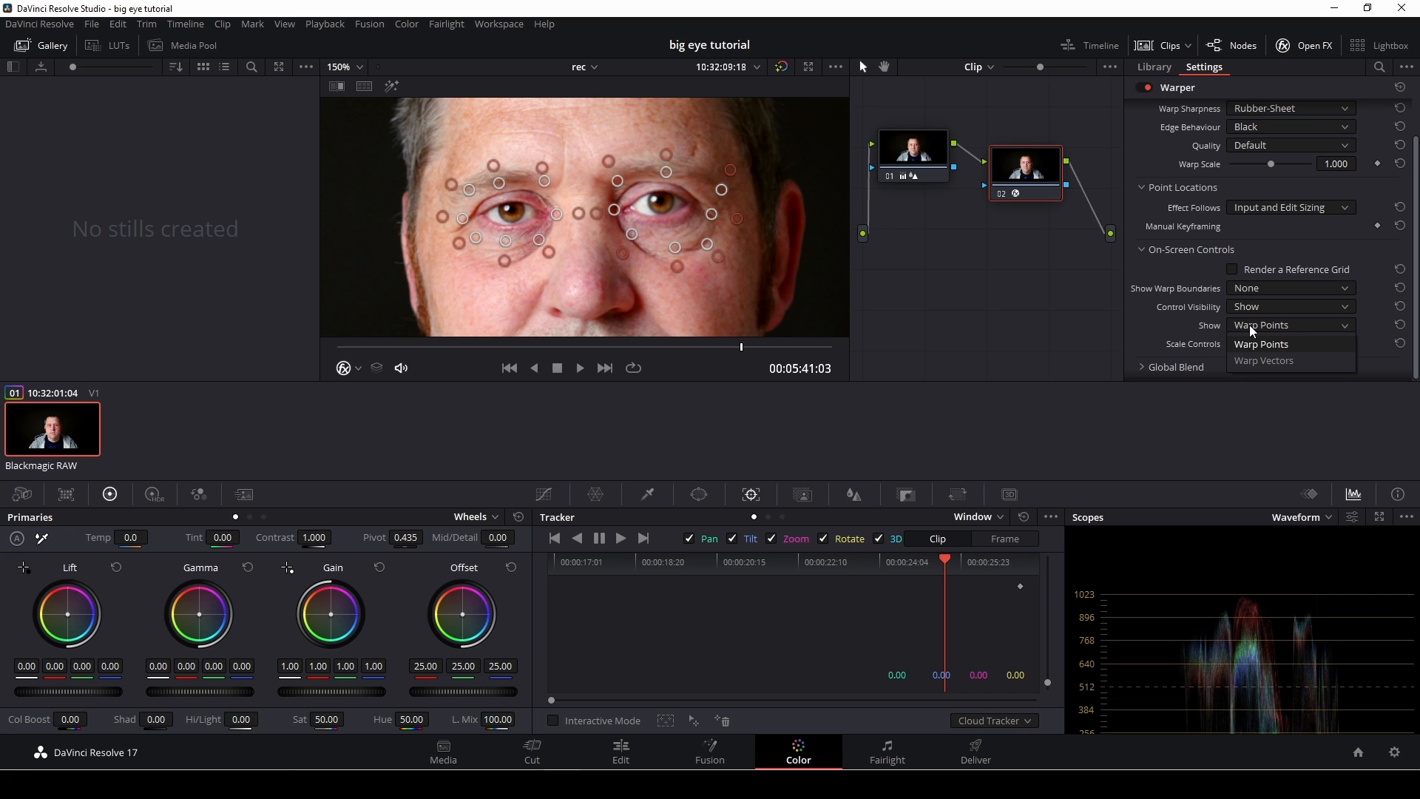
mouse_move(1263, 359)
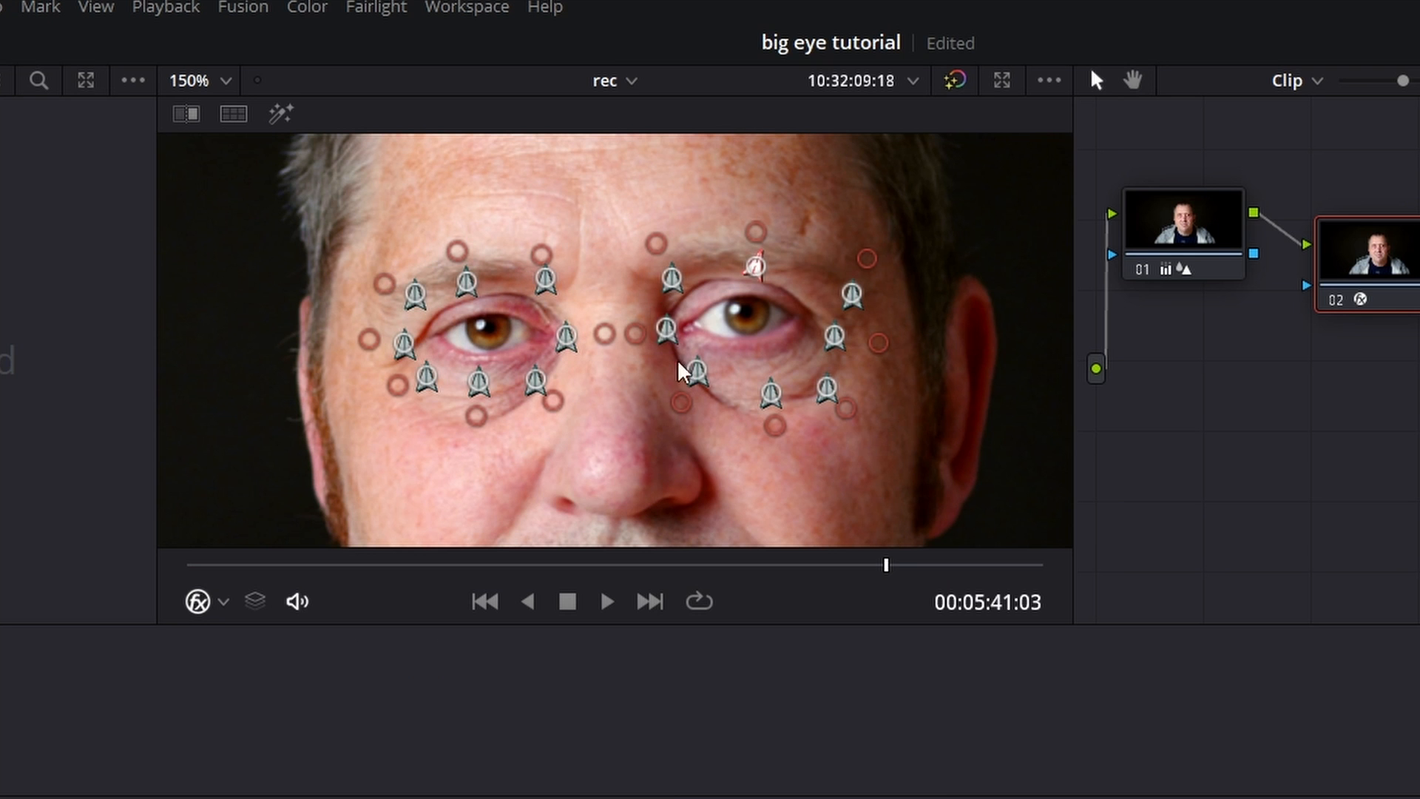
mouse_move(608, 339)
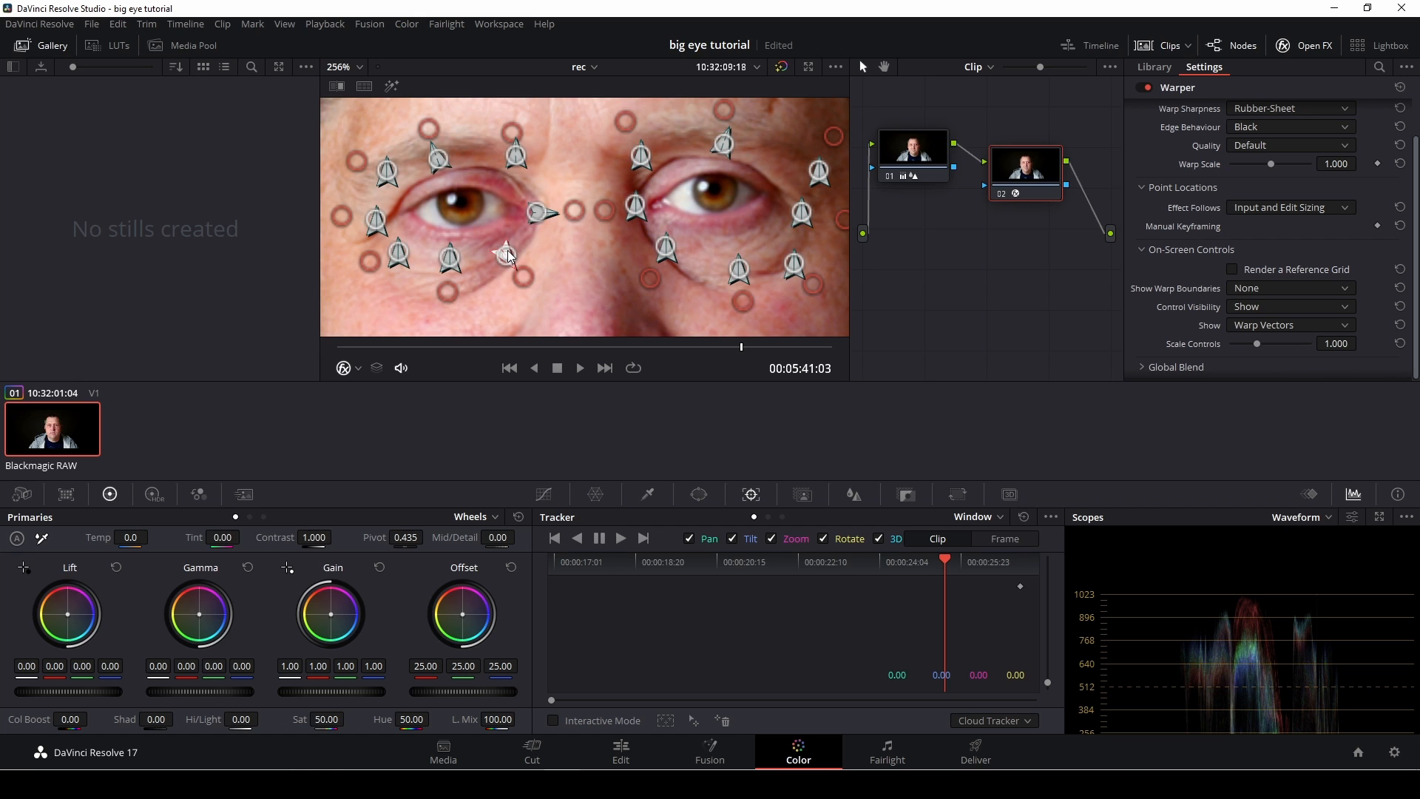
mouse_move(448, 258)
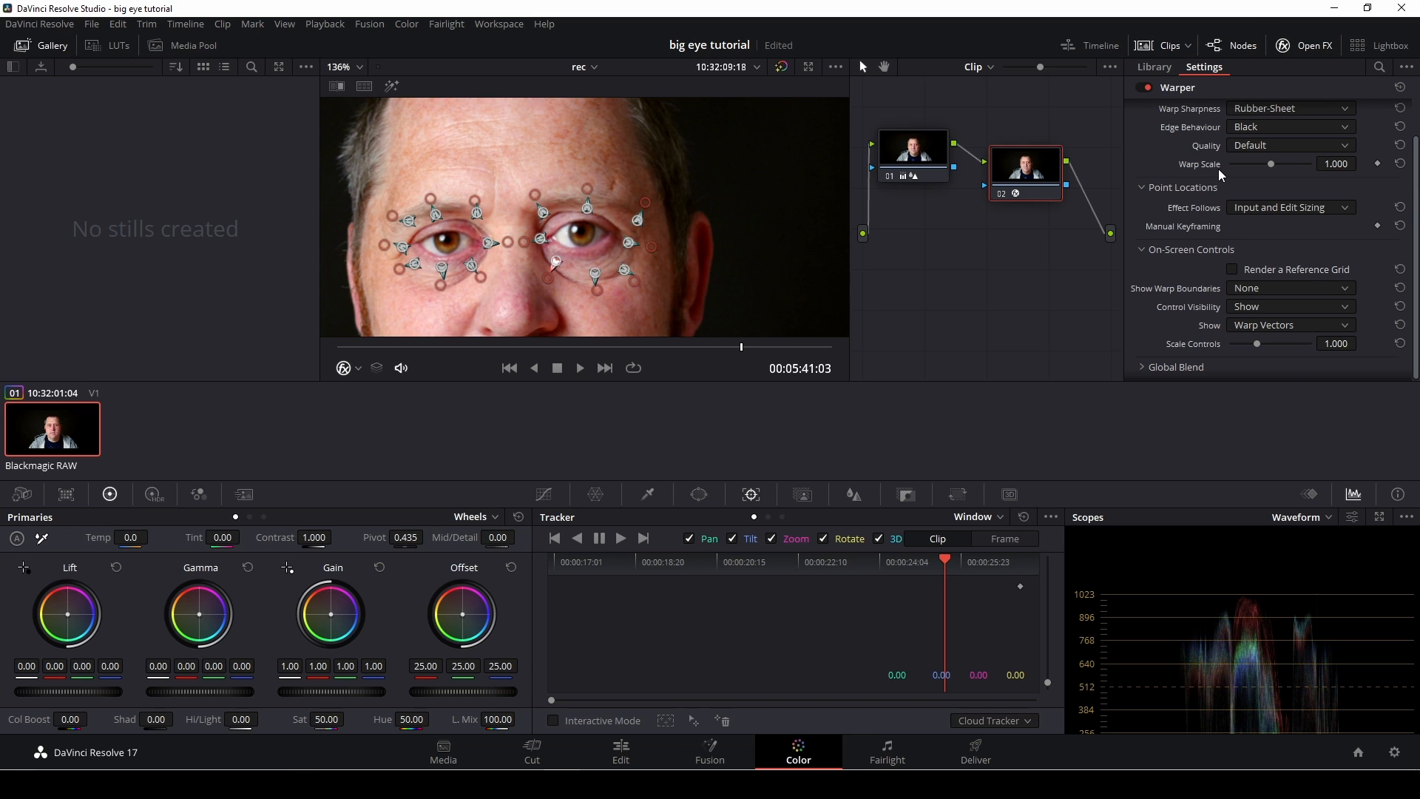
mouse_move(1163, 308)
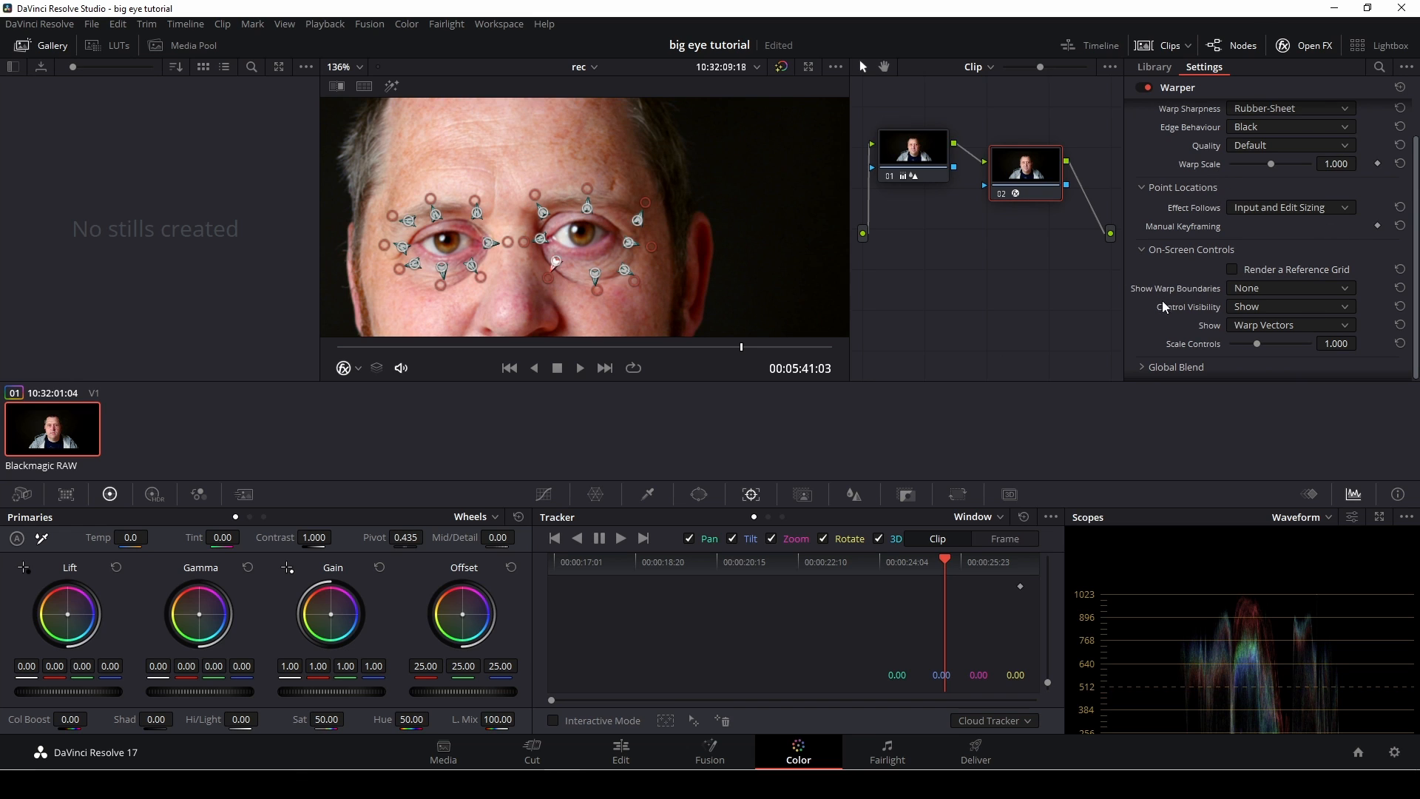
Set the Warper's Control Visibility to Auto Hide with the eyes enlarged by the warp vectors
left_click(1290, 306)
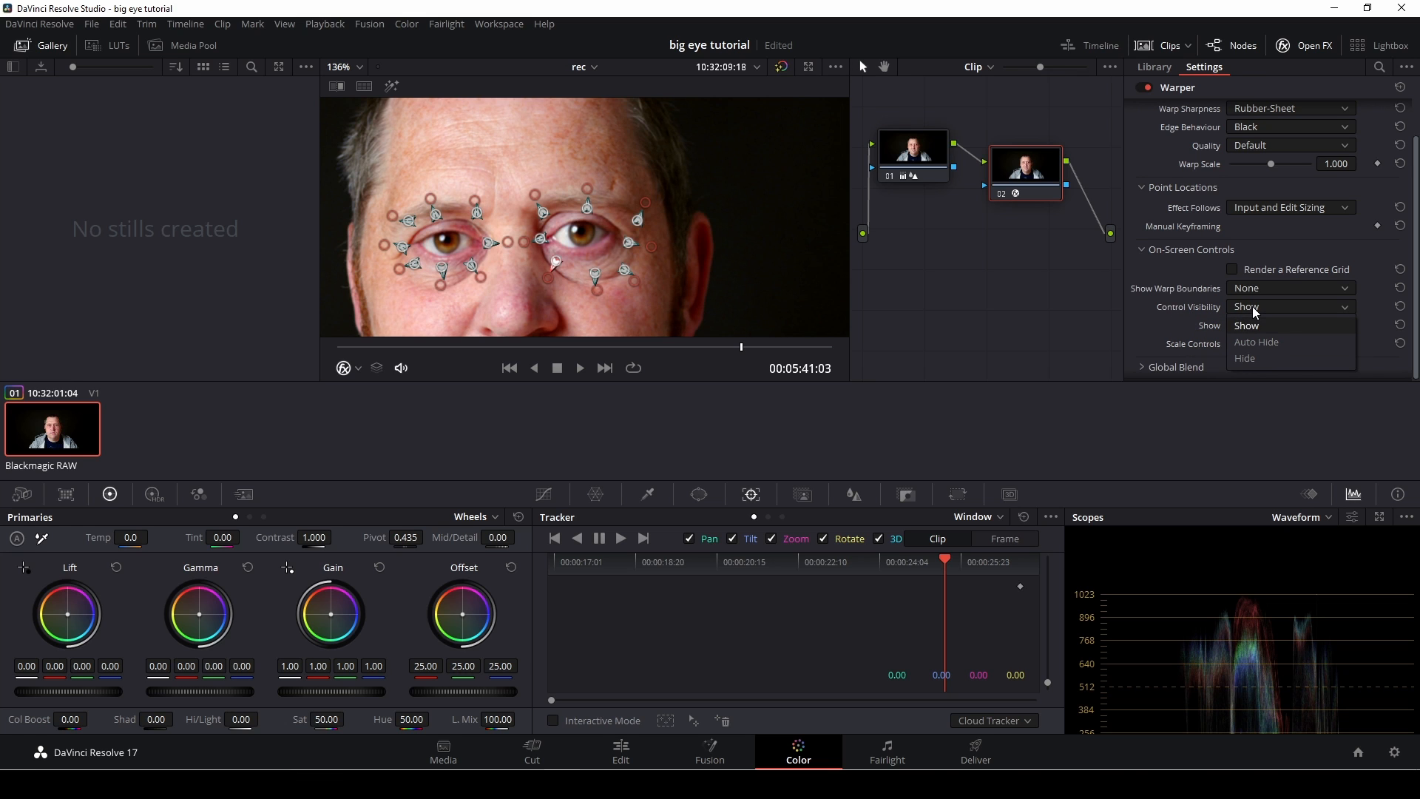
left_click(1256, 341)
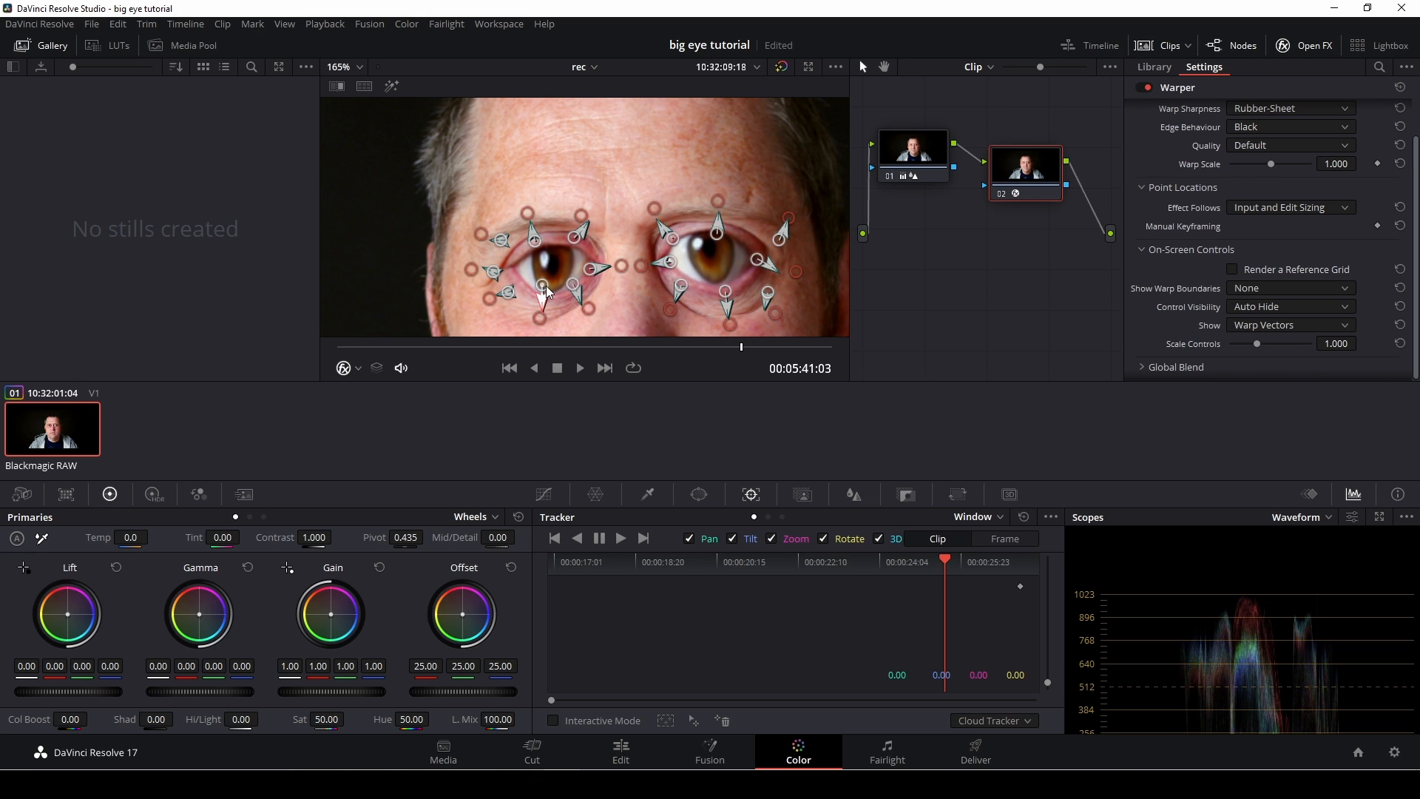
mouse_move(509, 295)
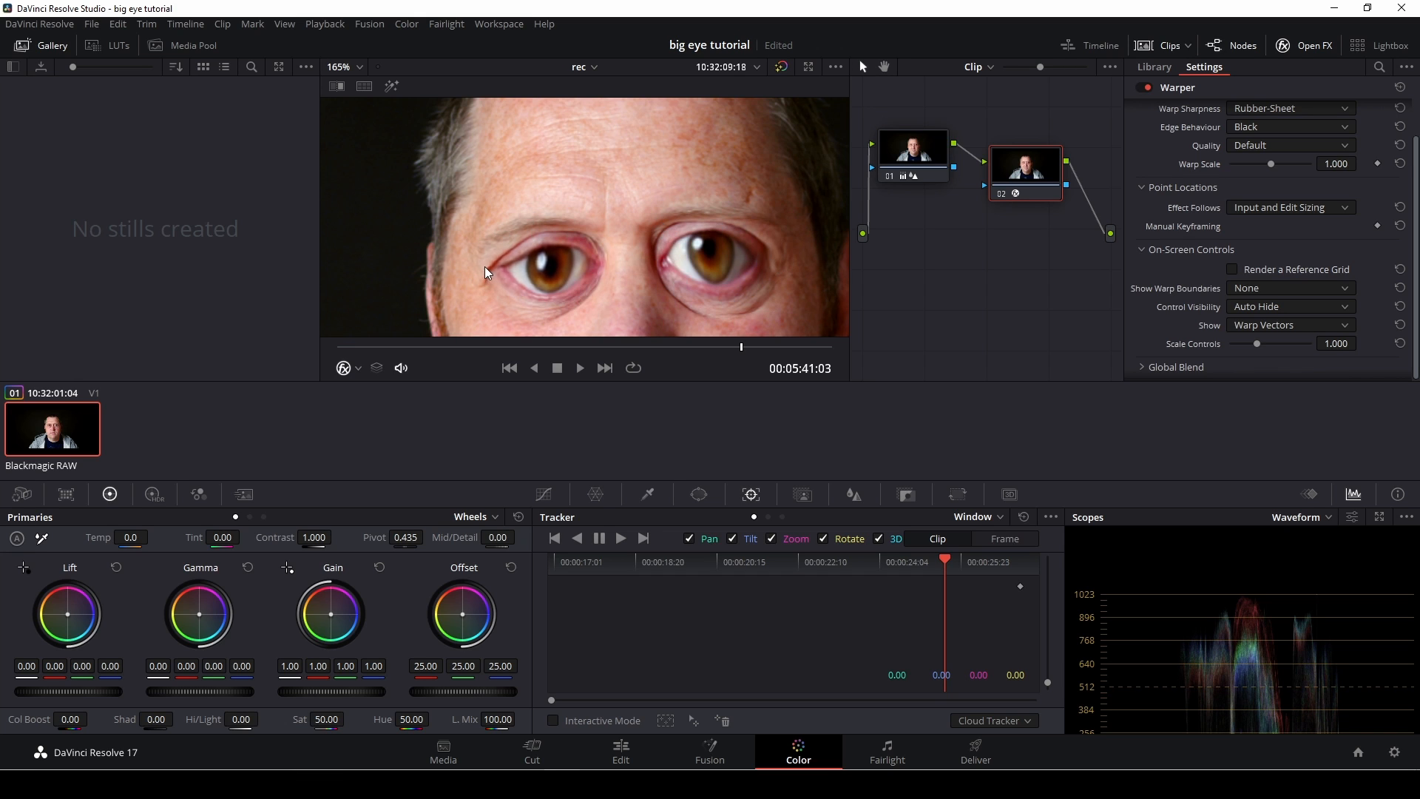
mouse_move(503, 243)
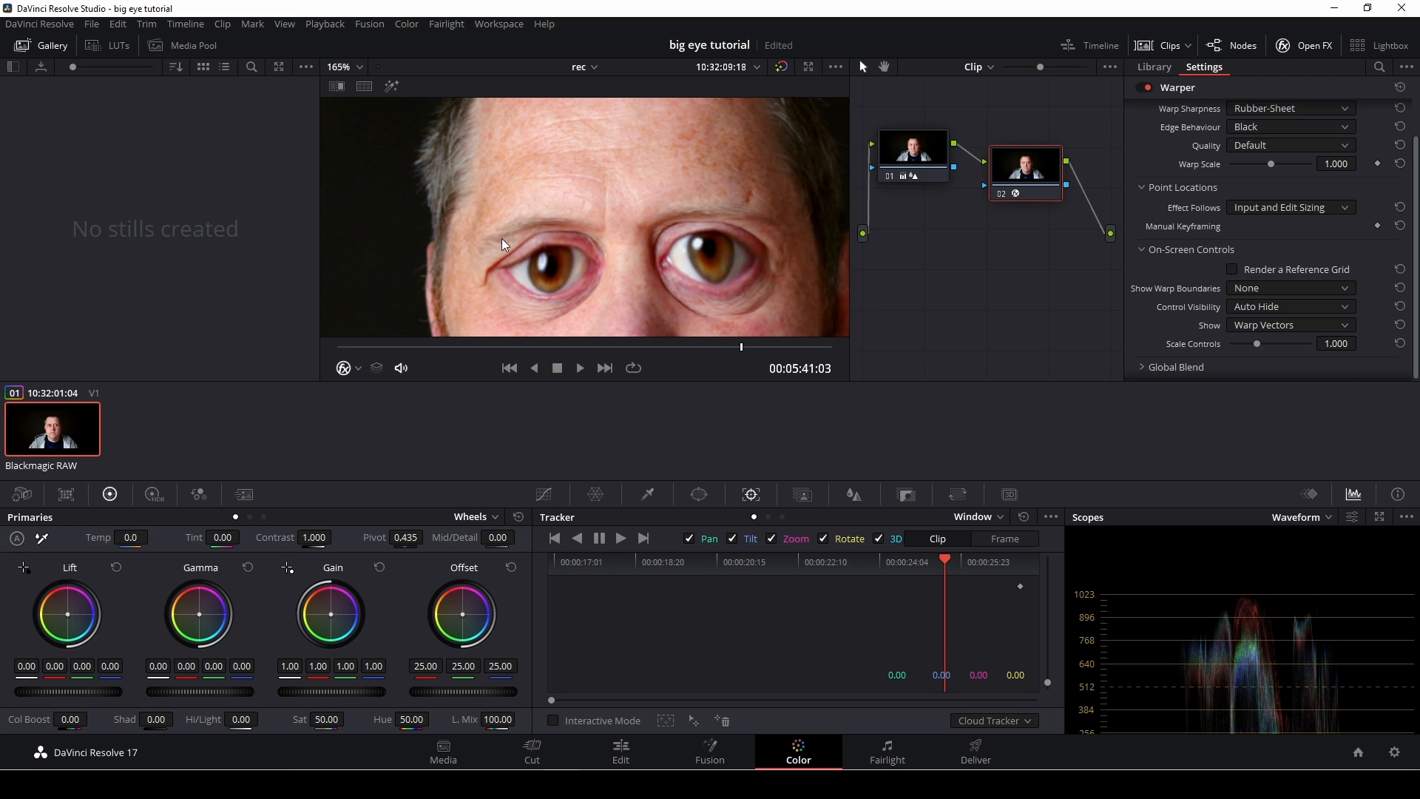
mouse_move(512, 256)
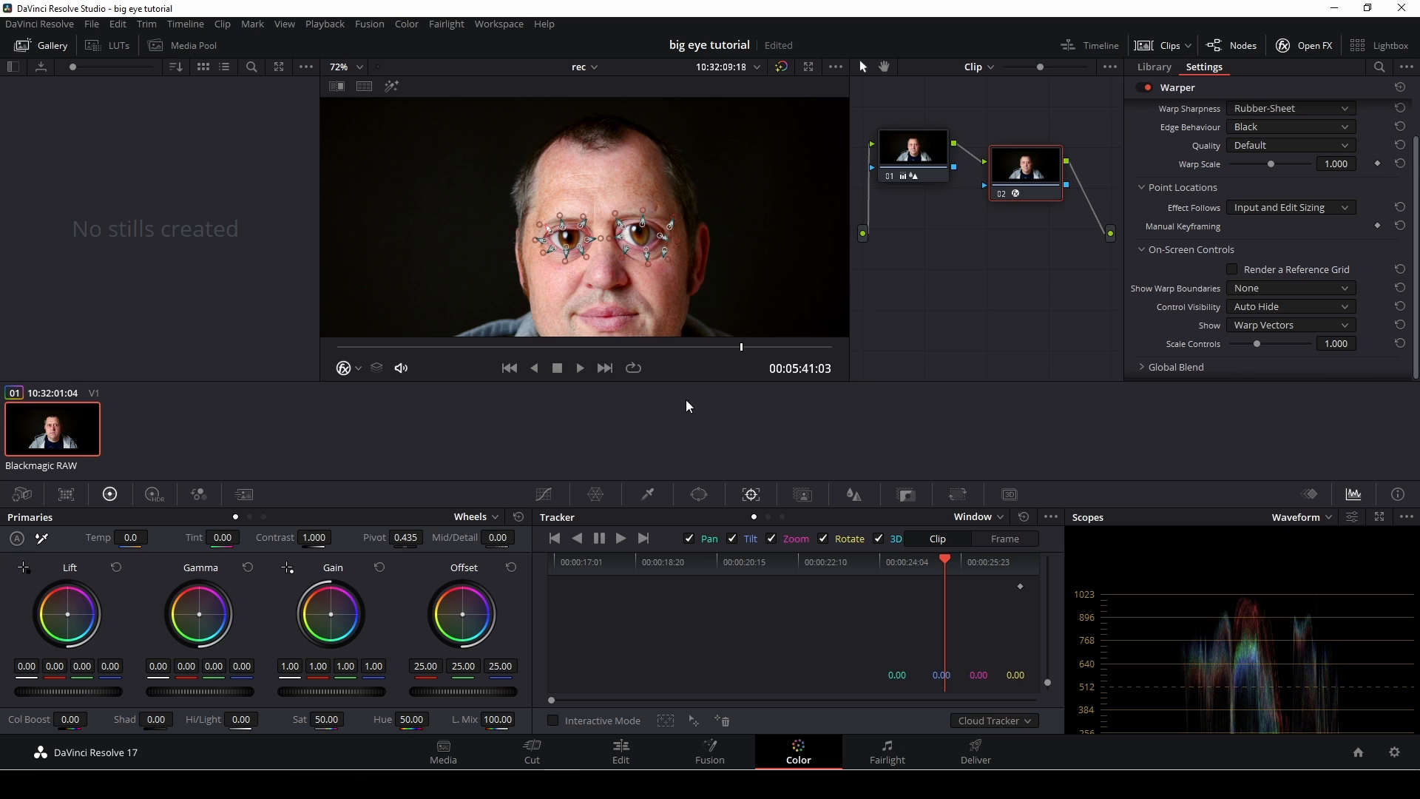
mouse_move(1343, 307)
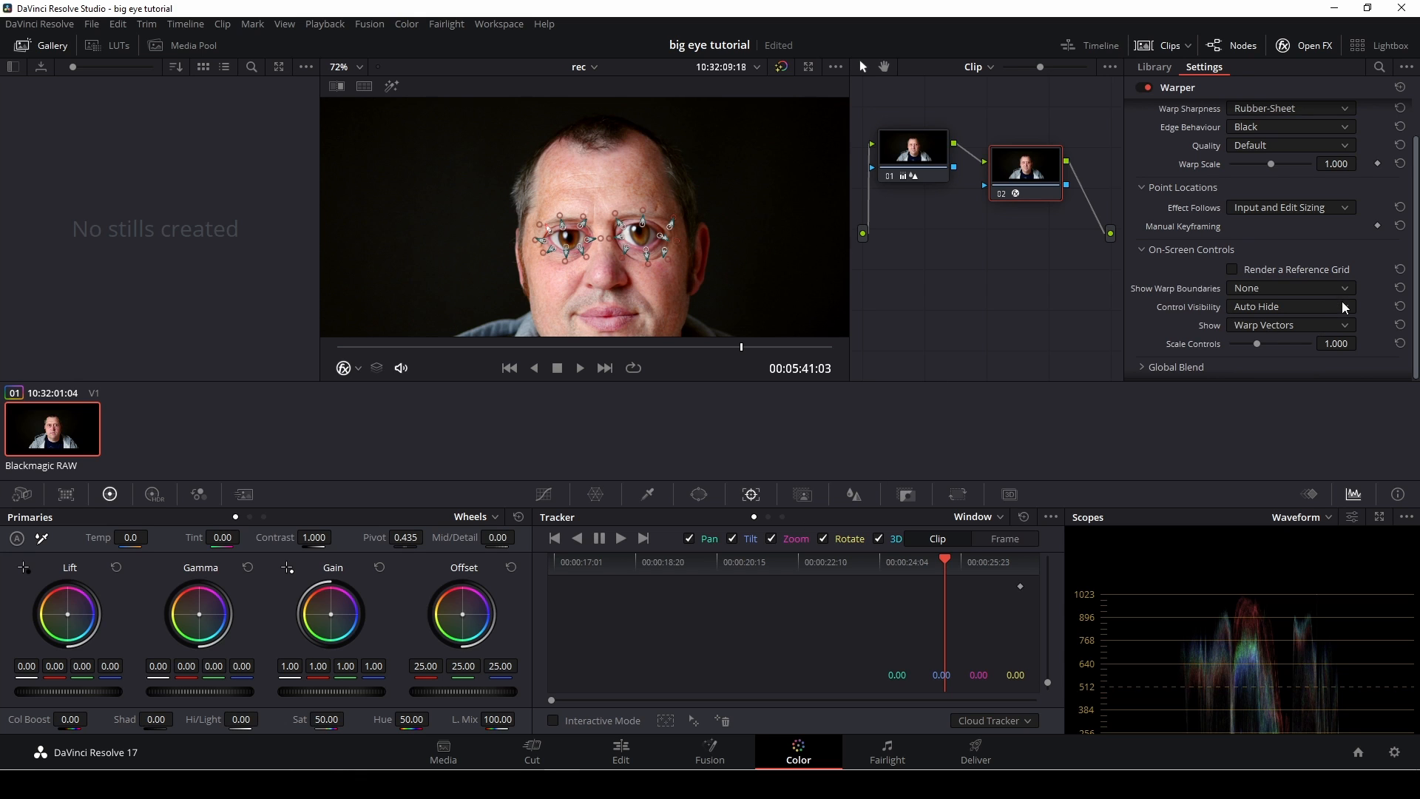
Set Control Visibility to Hide and toggle the node with Ctrl+D, readying a nose tracking point
left_click(1290, 306)
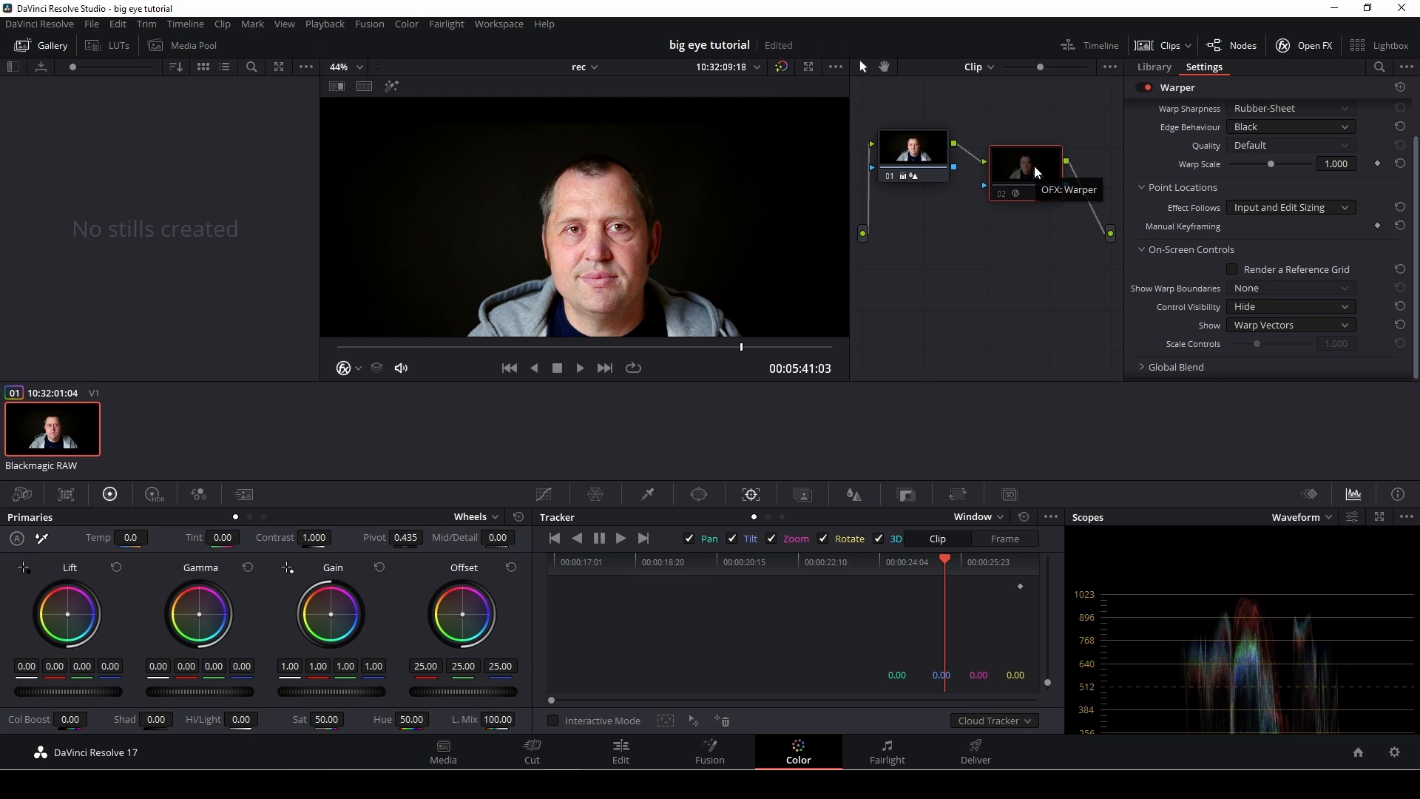
mouse_move(1021, 210)
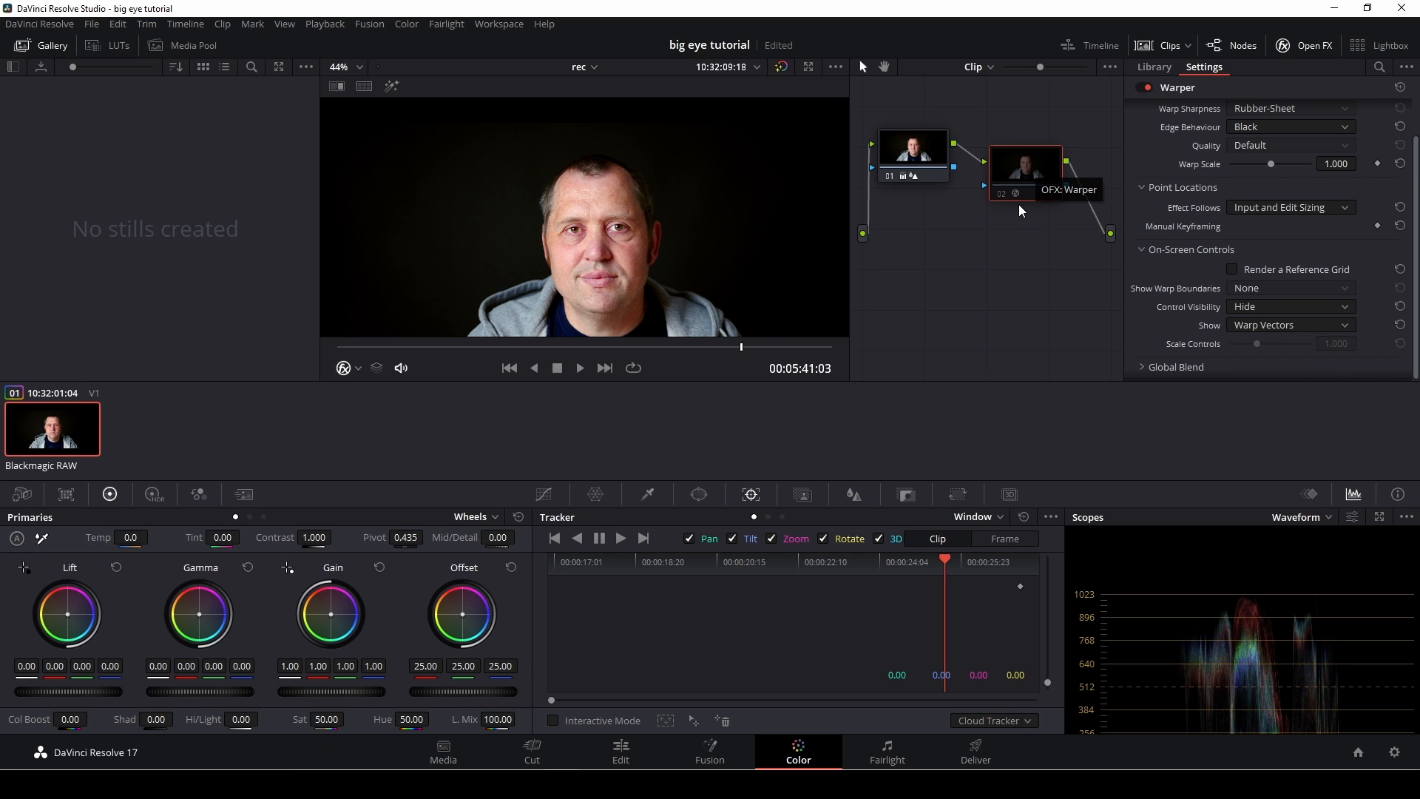
key("Ctrl+D")
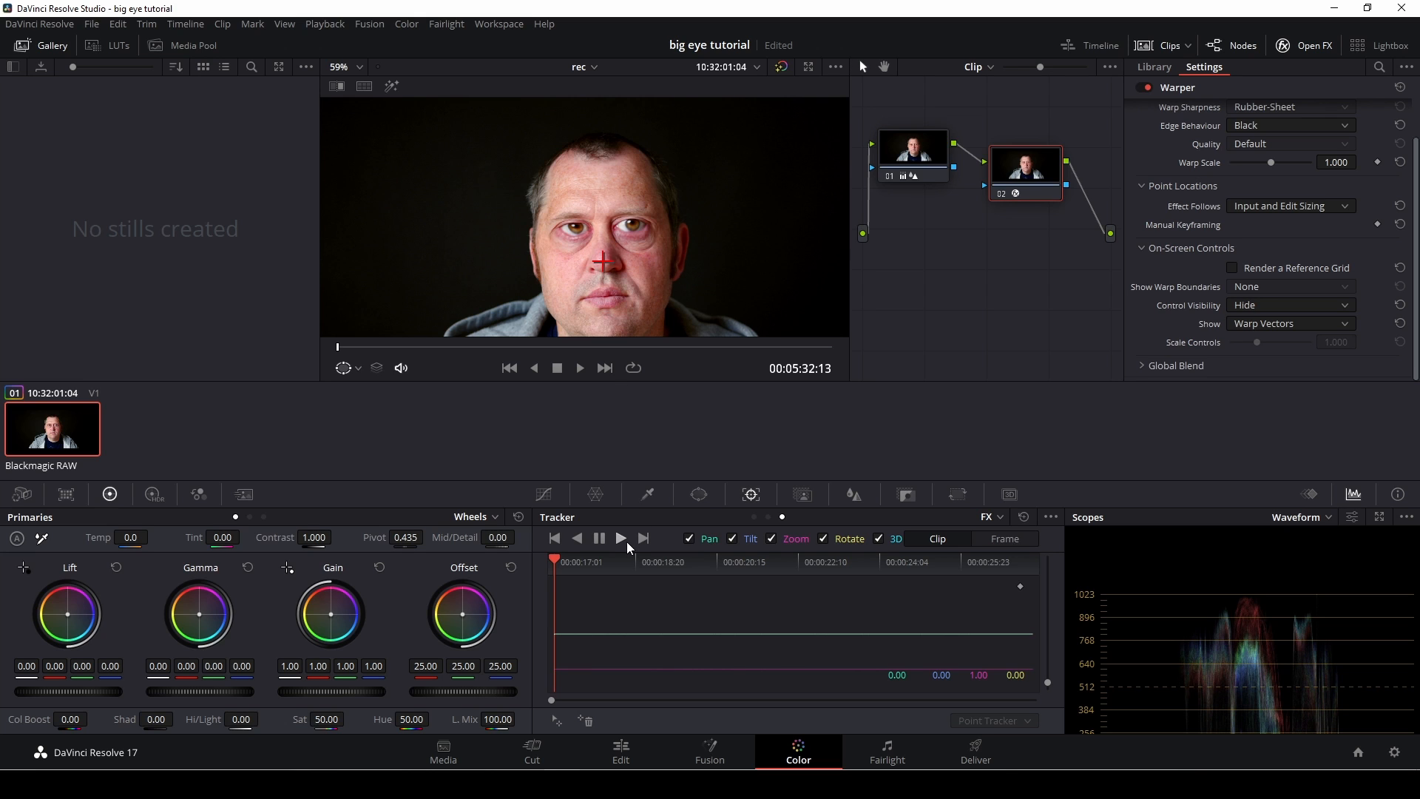
Start FX Track Forward from the nose point in the Tracker palette
left_click(622, 538)
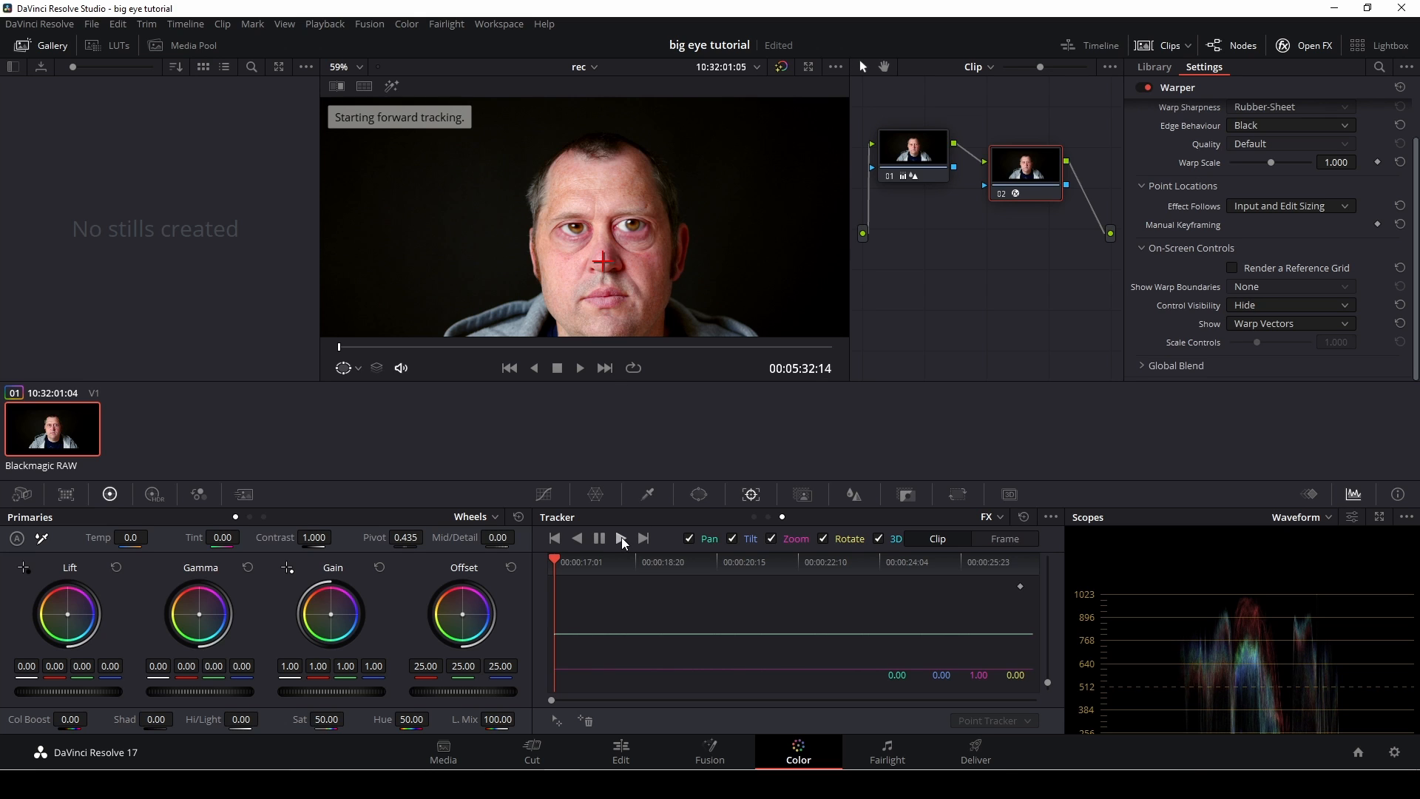
left_click(621, 539)
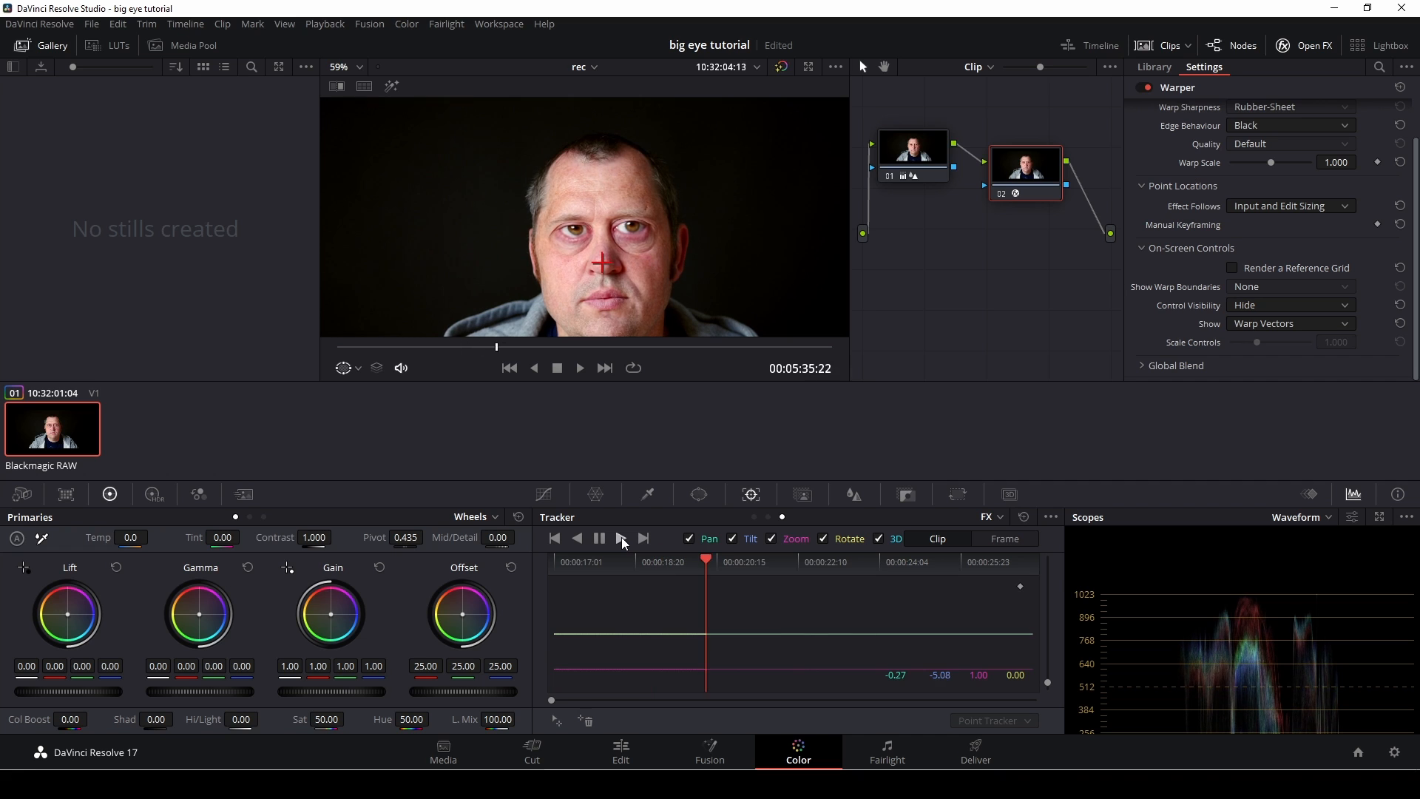